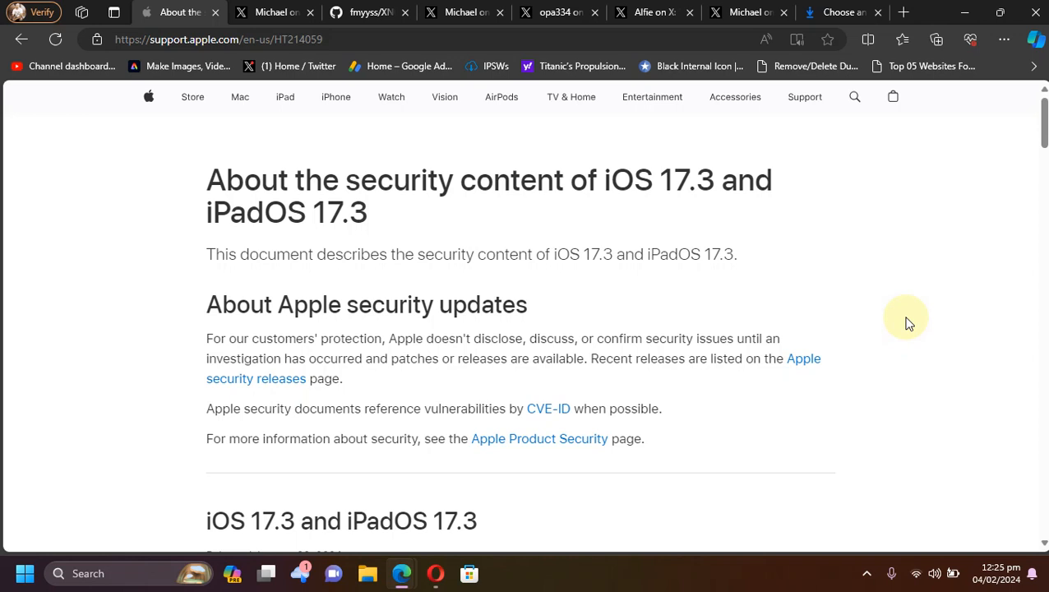
mouse_move(744, 221)
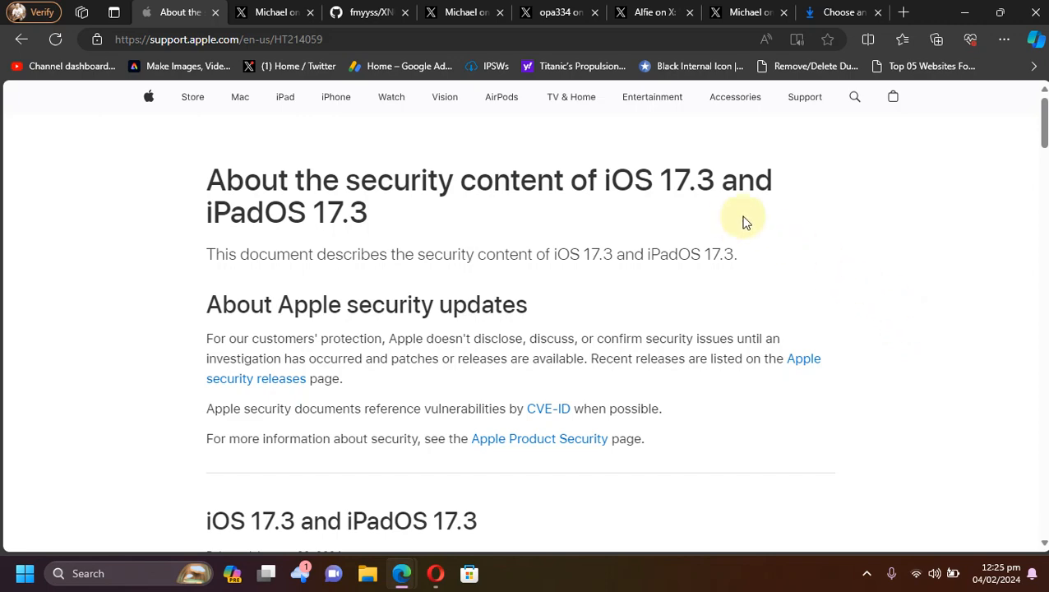
Switch to the ipsw.me tab listing unsigned IPSWs for iPad7,11.
click(838, 12)
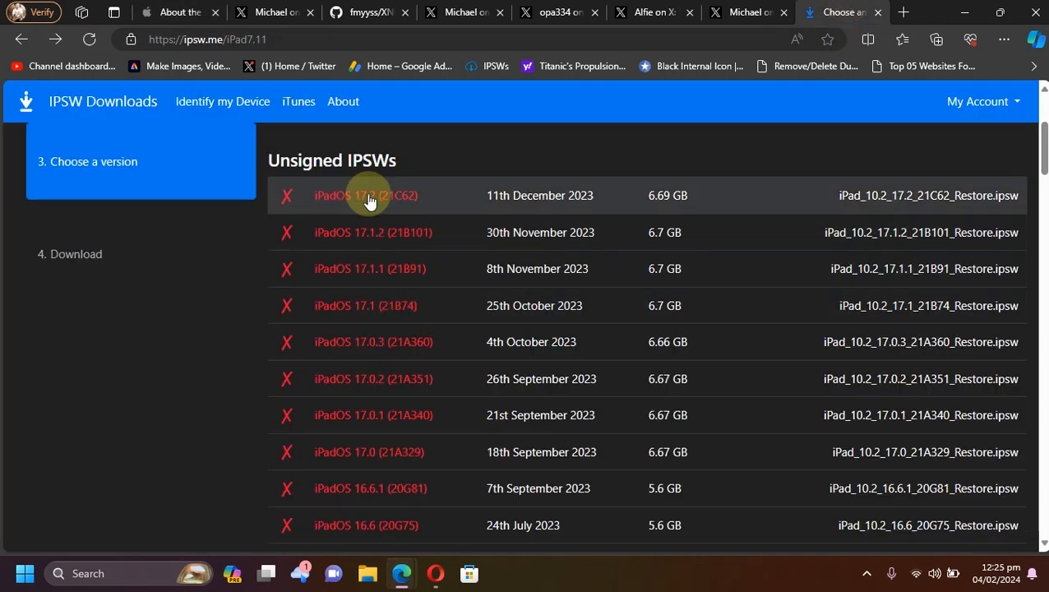
mouse_move(454, 414)
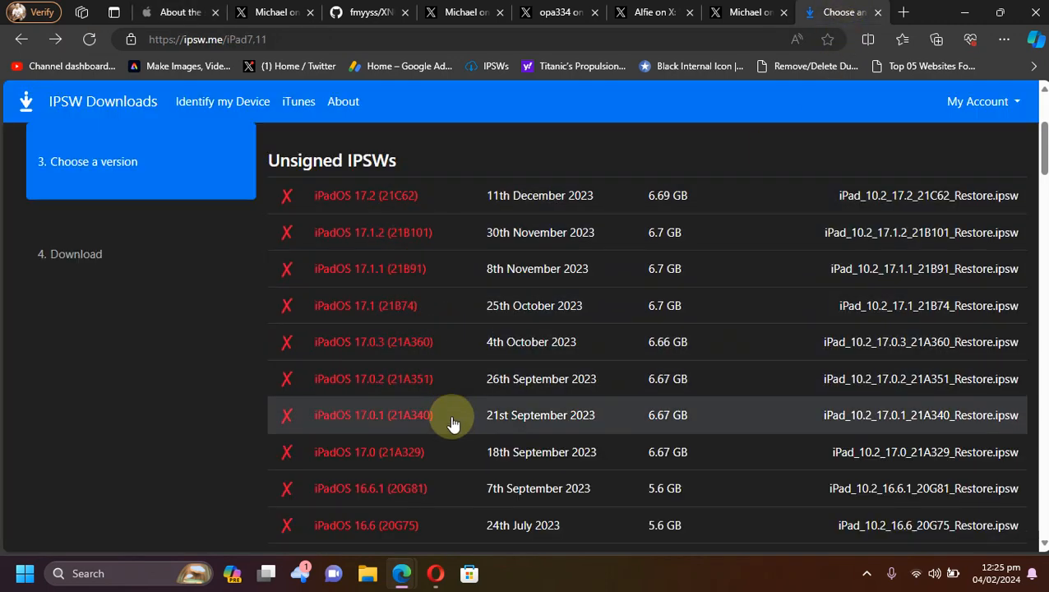
mouse_move(637, 138)
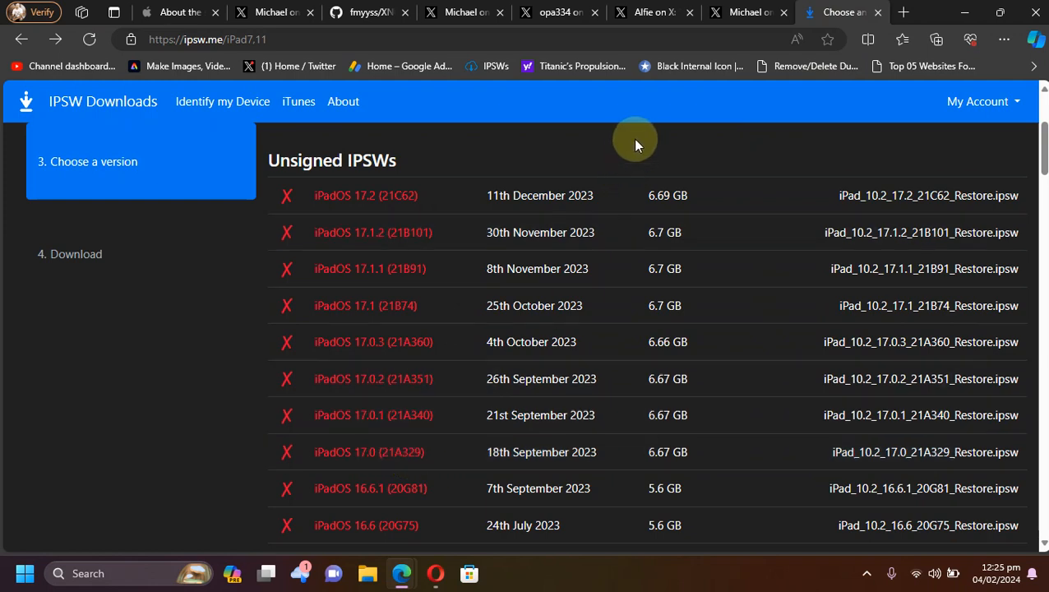
mouse_move(533, 415)
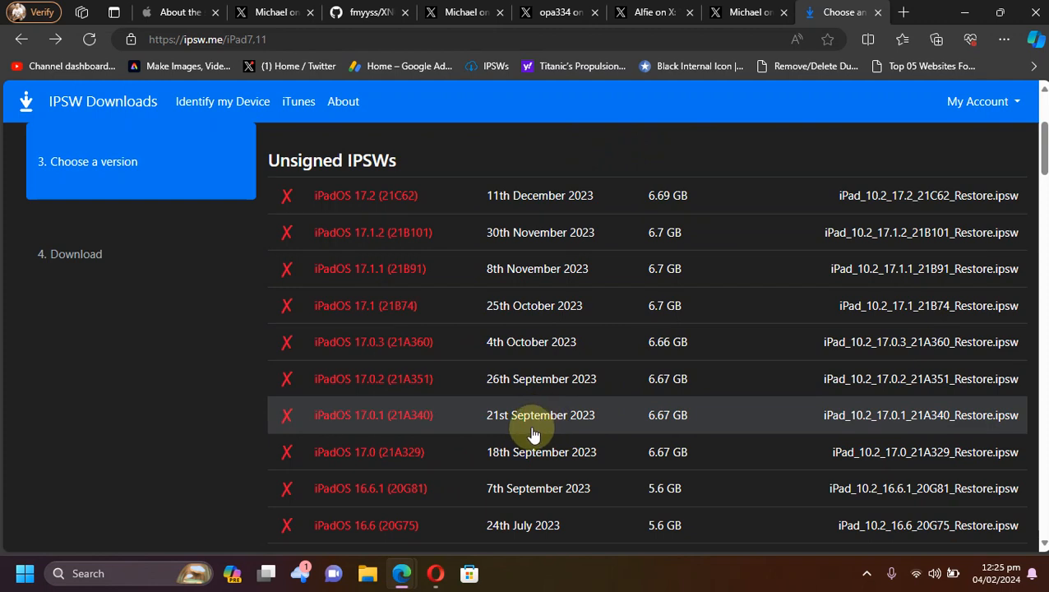
mouse_move(588, 168)
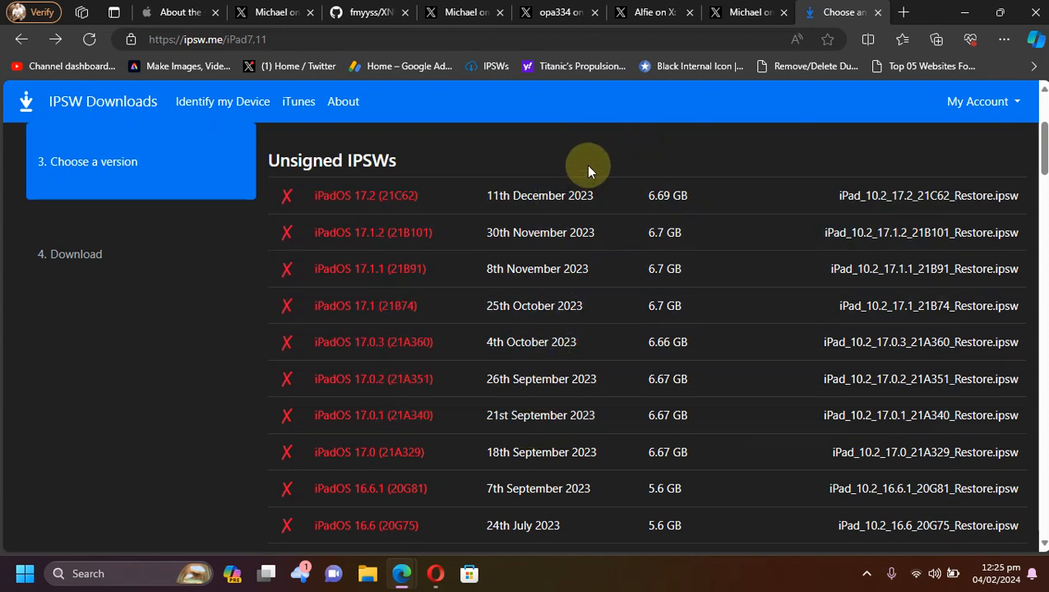
mouse_move(368, 451)
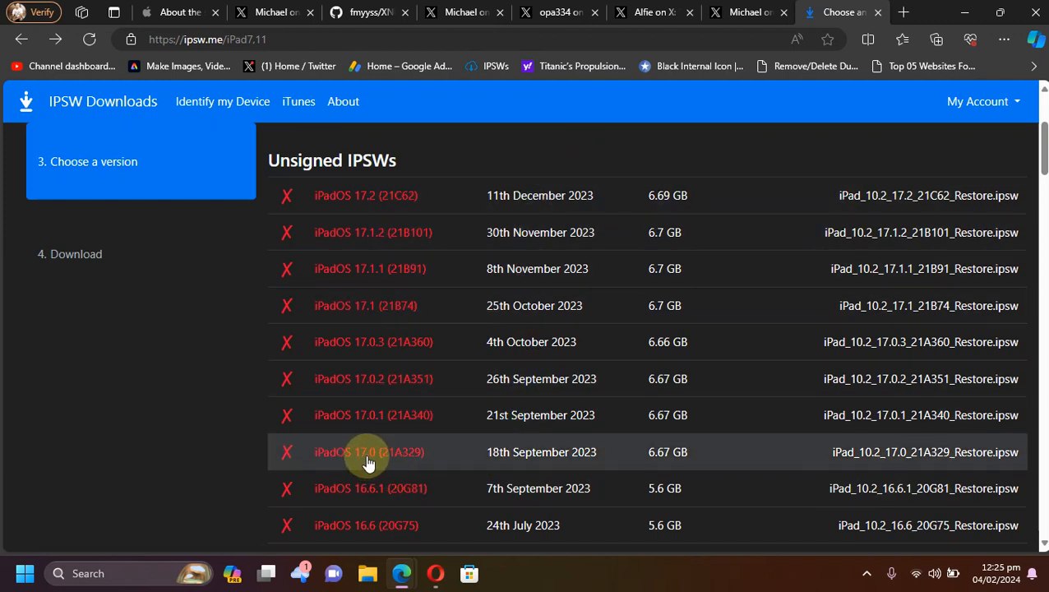
mouse_move(623, 150)
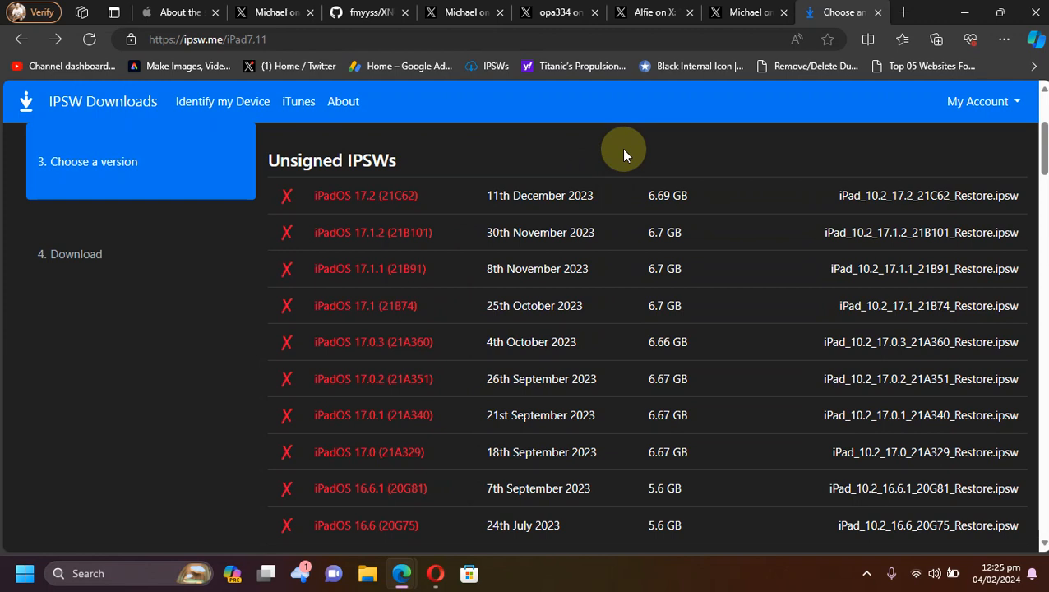
mouse_move(221, 10)
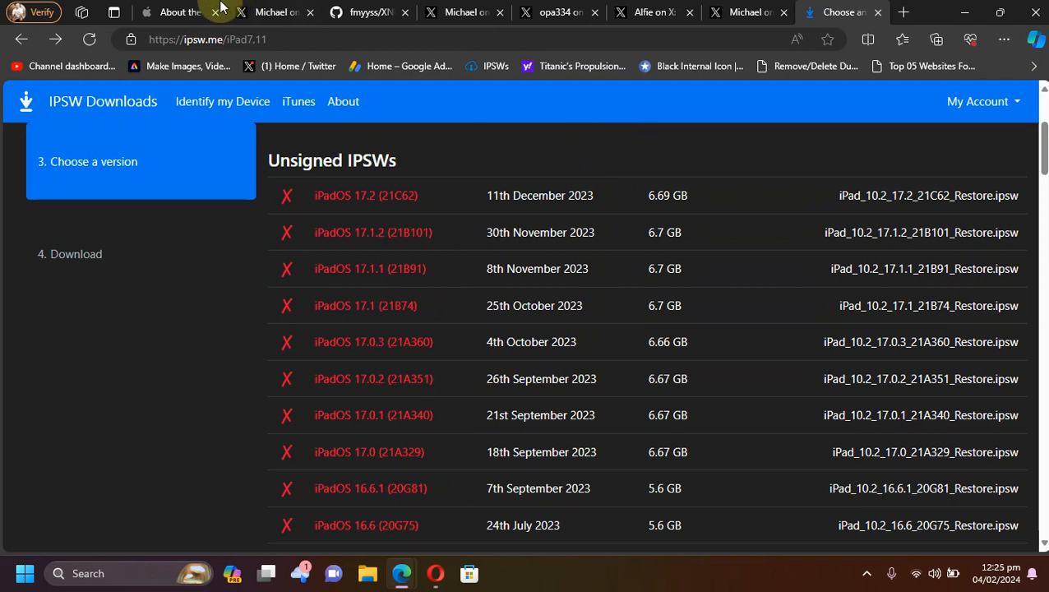
Scroll Apple's iOS 17.3 notes to Kernel, glance at the IPSW tab, then select CVE-2024-23208.
click(176, 12)
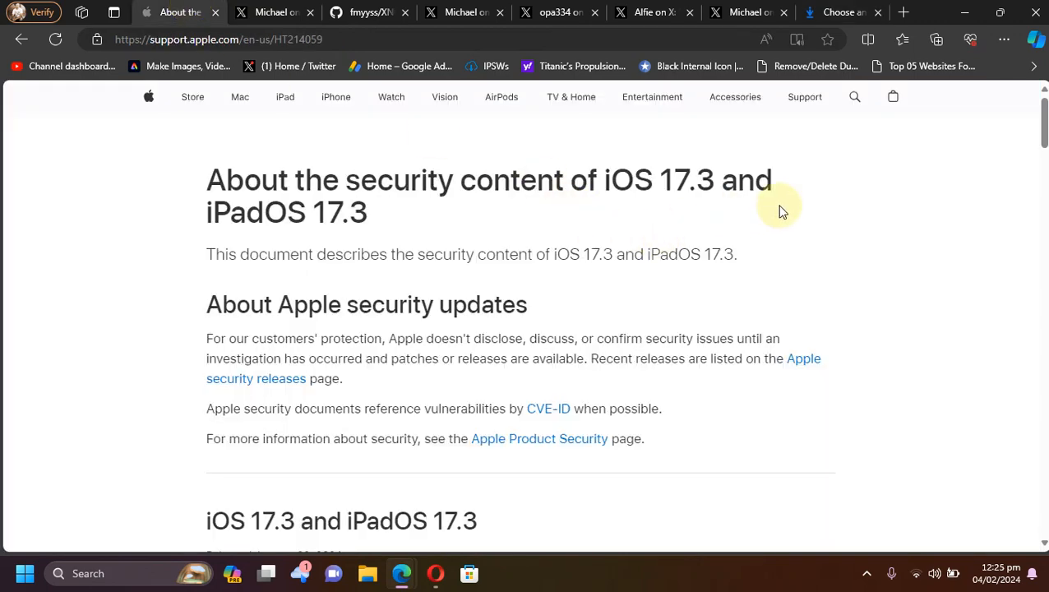
mouse_move(711, 180)
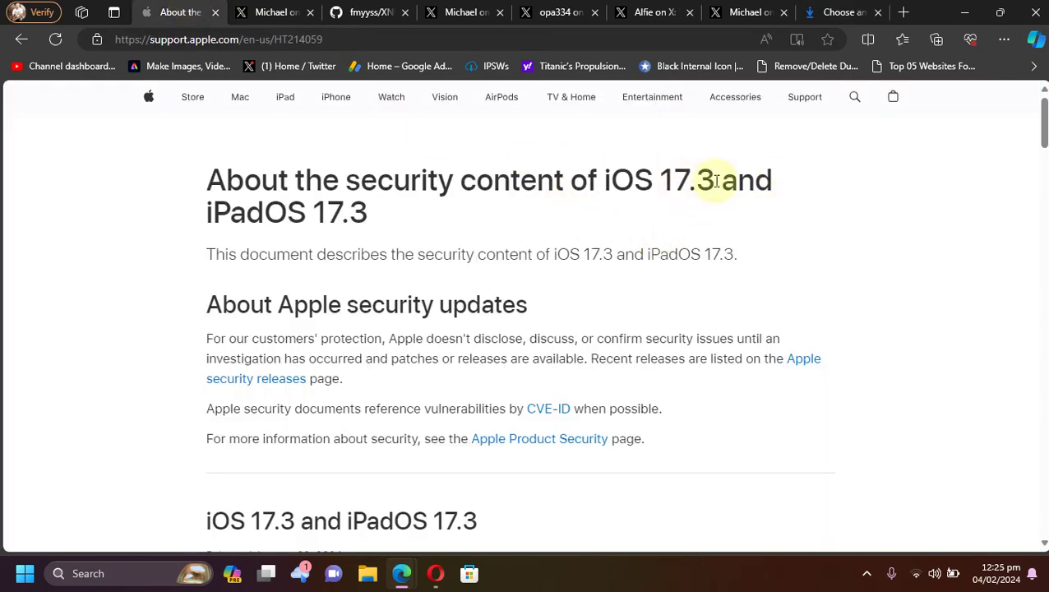
scroll(down, 3)
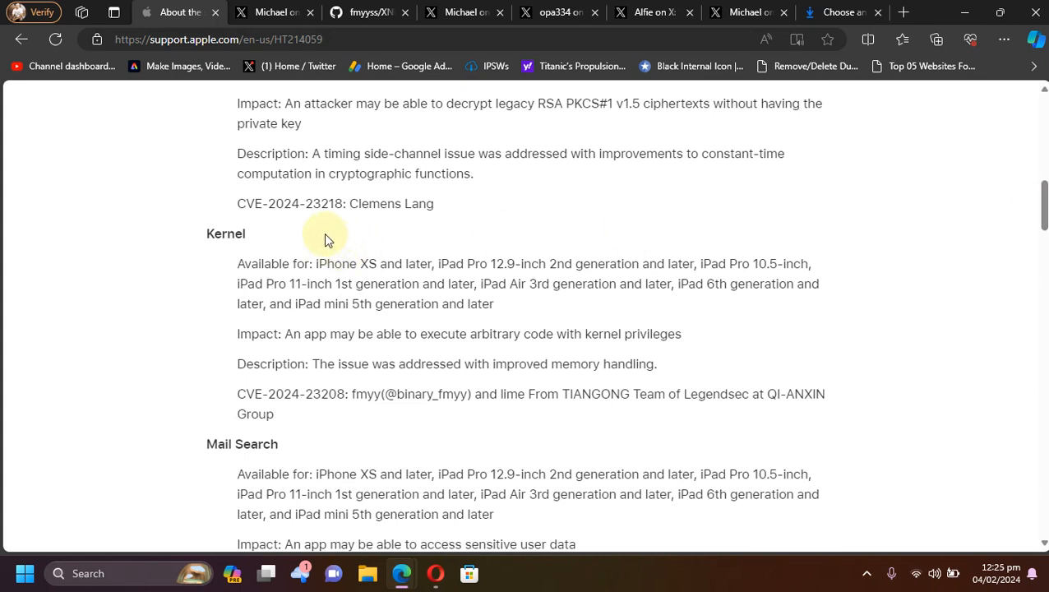
mouse_move(535, 285)
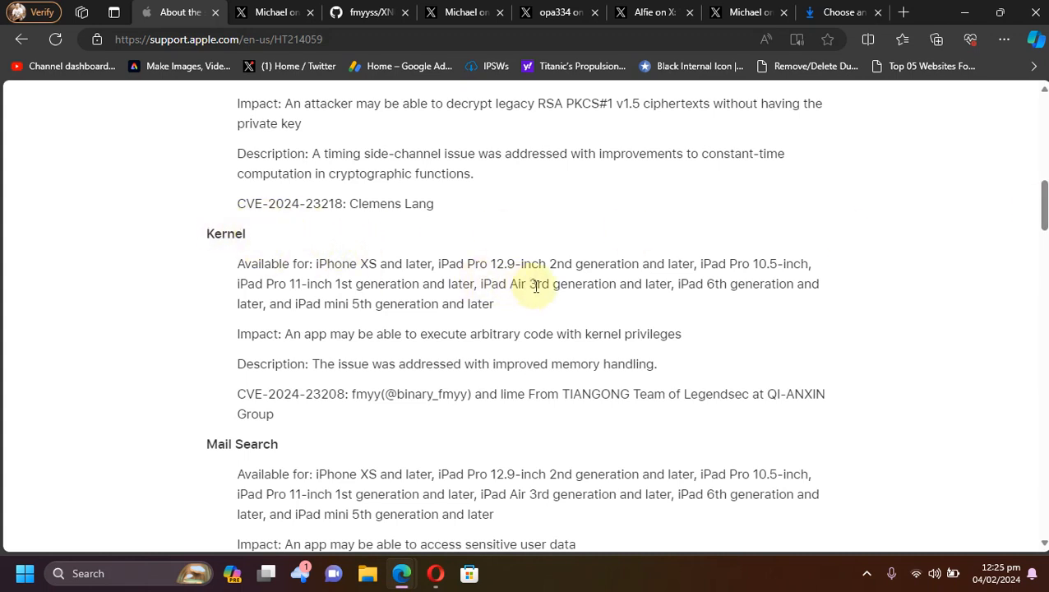
mouse_move(1044, 234)
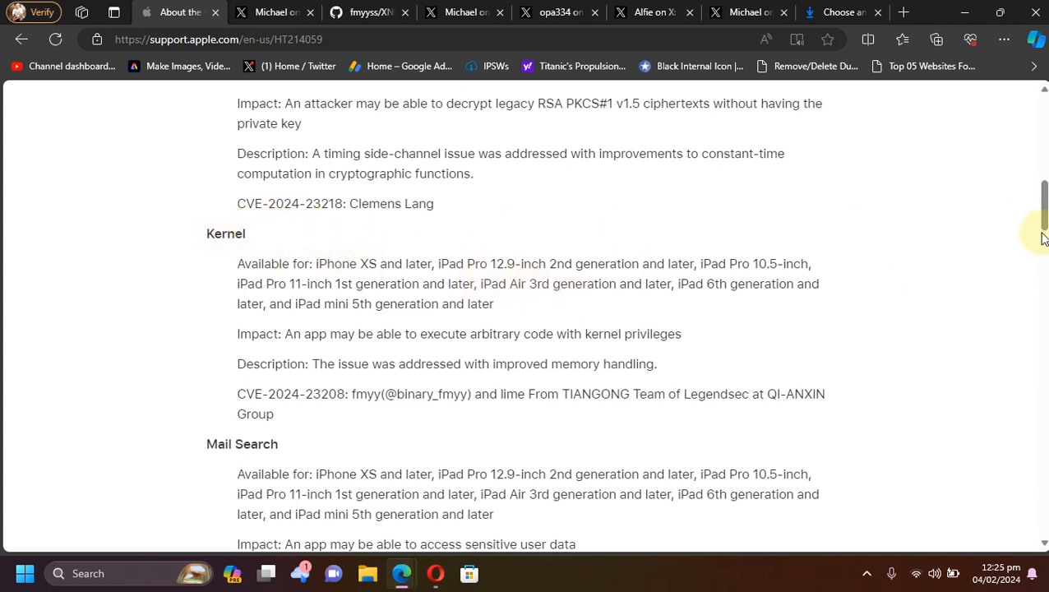
mouse_move(553, 242)
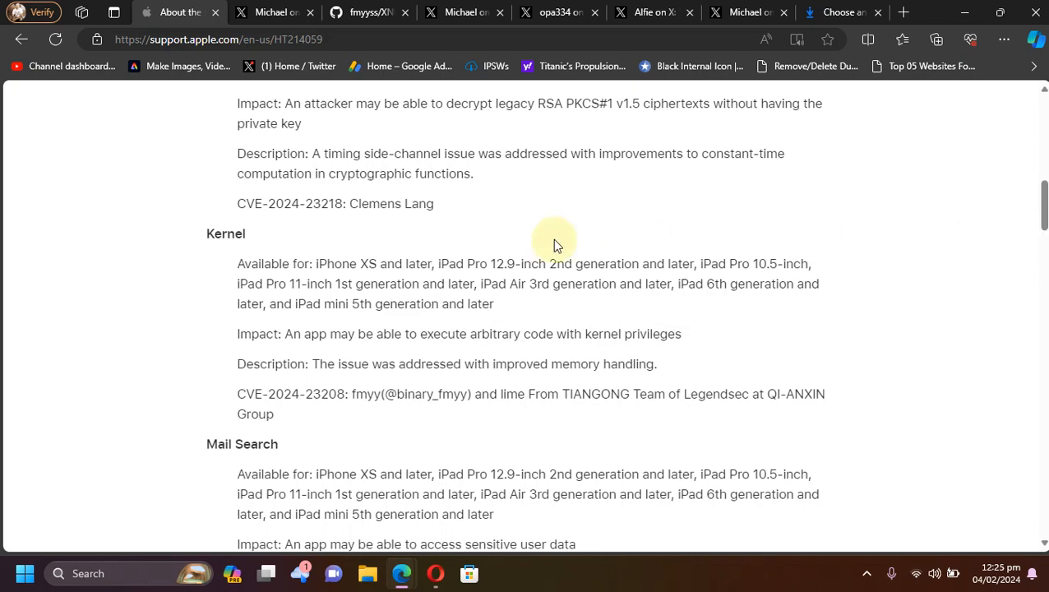
click(842, 12)
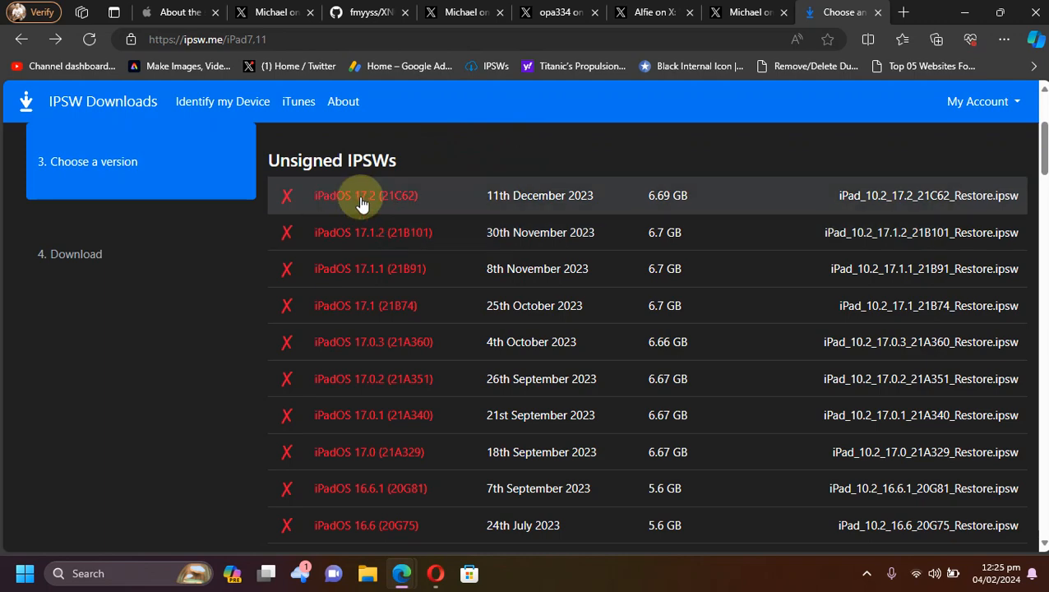
mouse_move(436, 414)
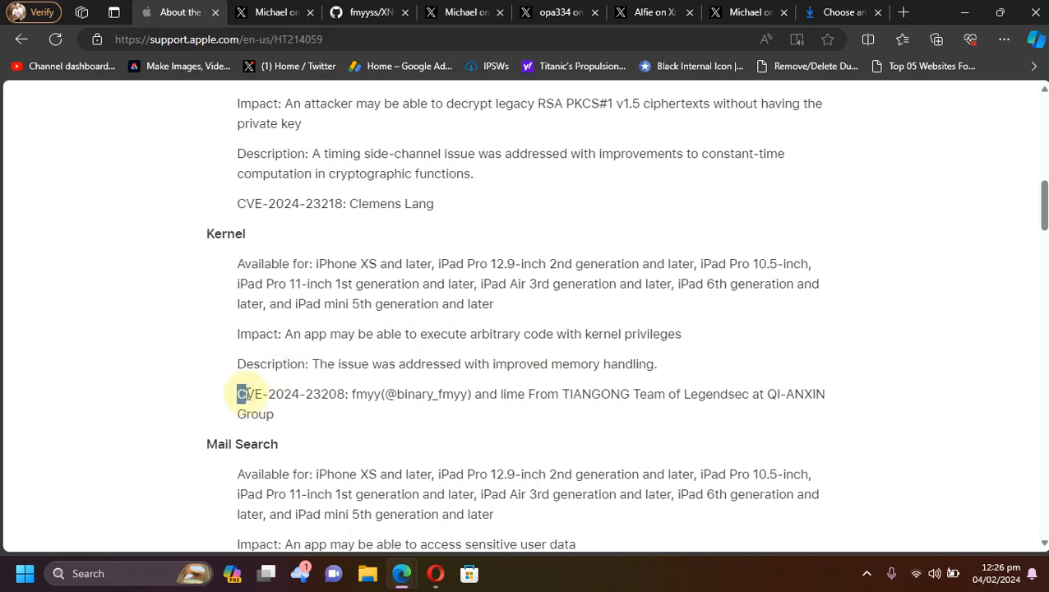
double_click(291, 394)
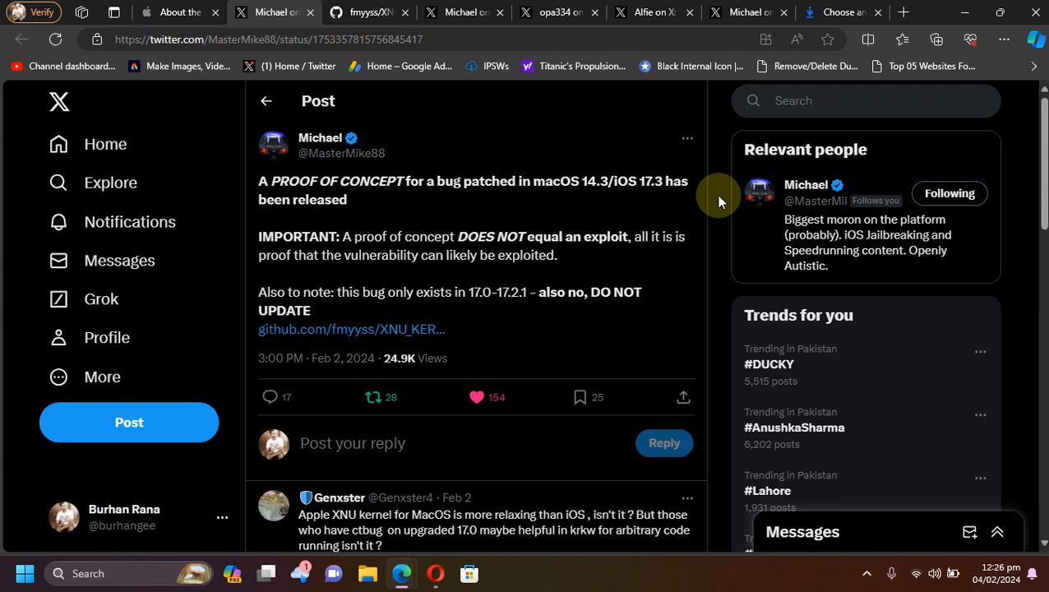
mouse_move(374, 203)
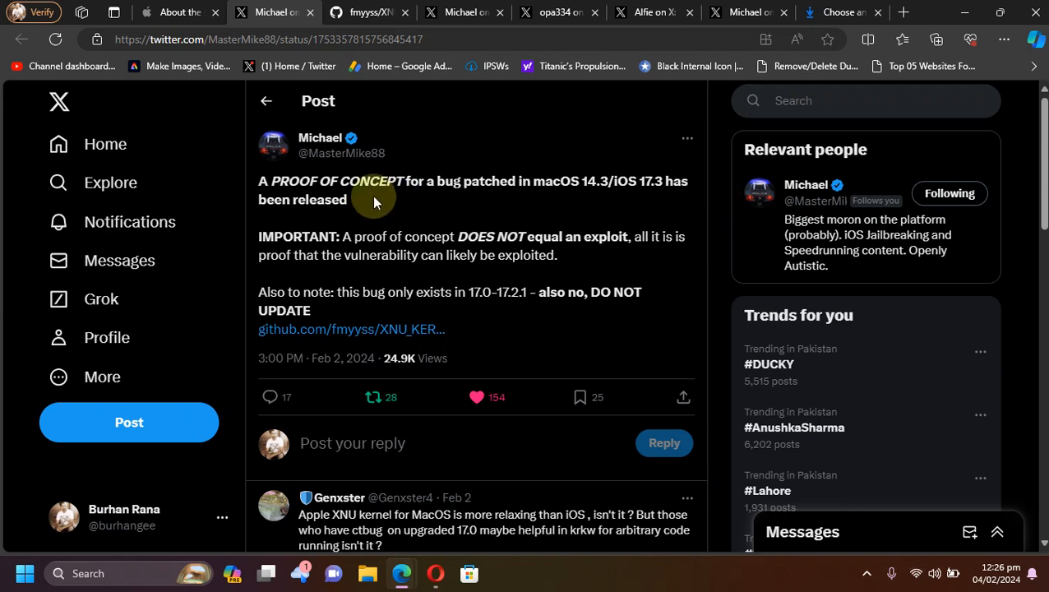
mouse_move(522, 207)
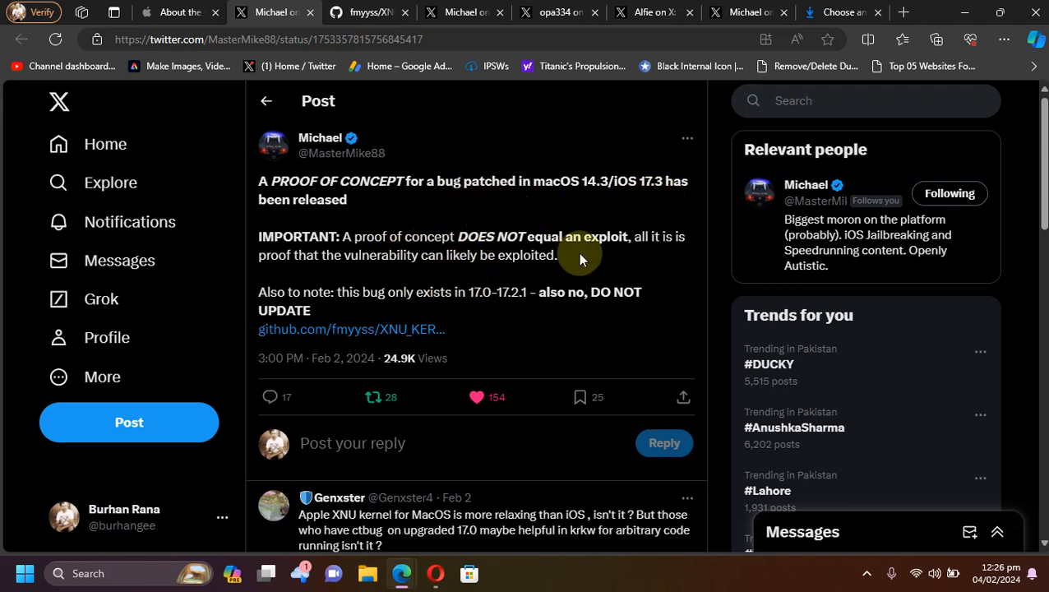
mouse_move(444, 272)
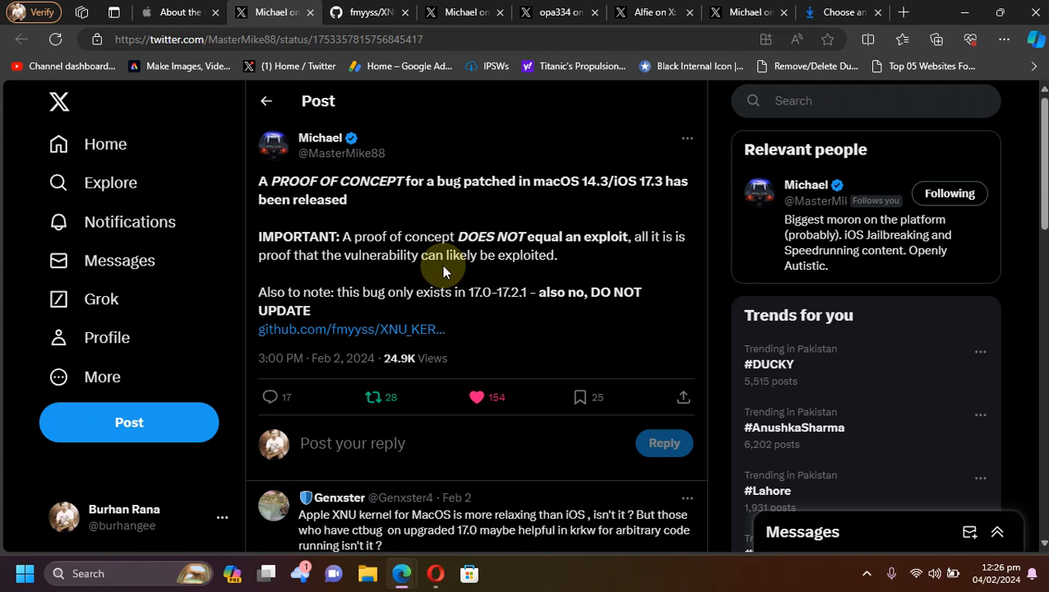
mouse_move(460, 292)
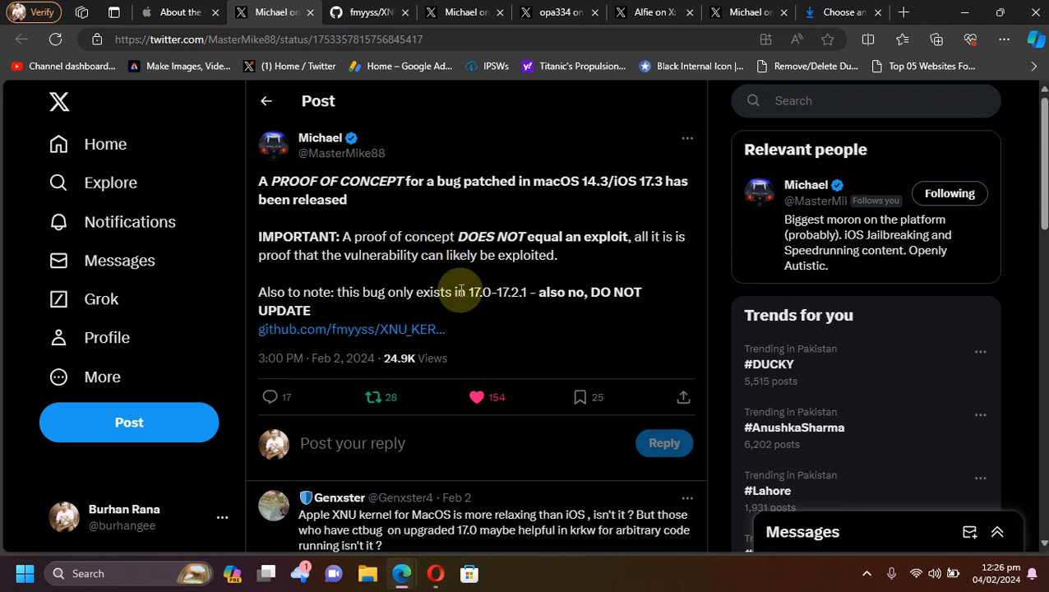
mouse_move(485, 294)
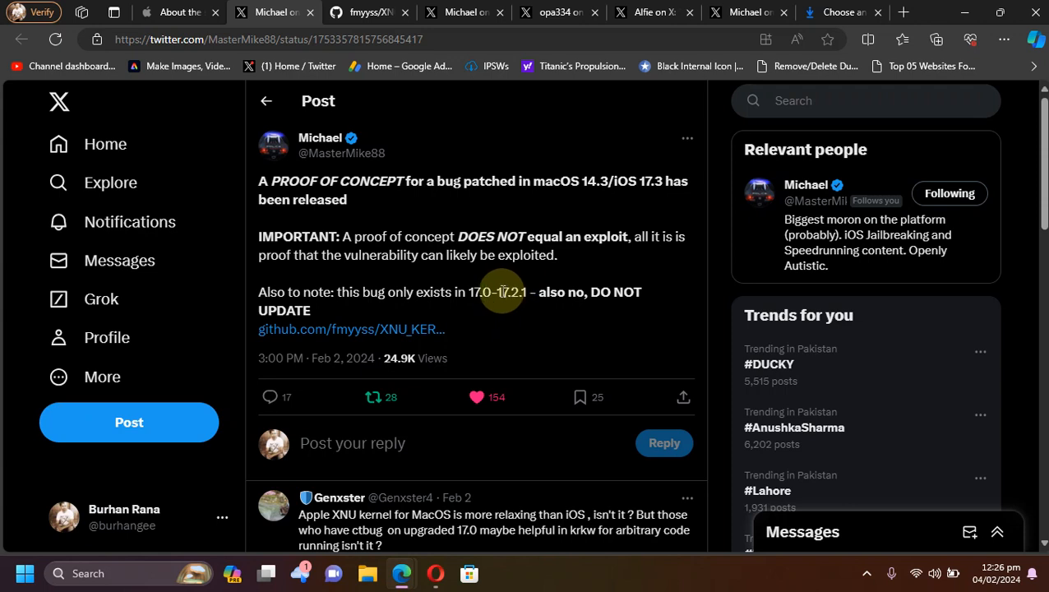
mouse_move(487, 295)
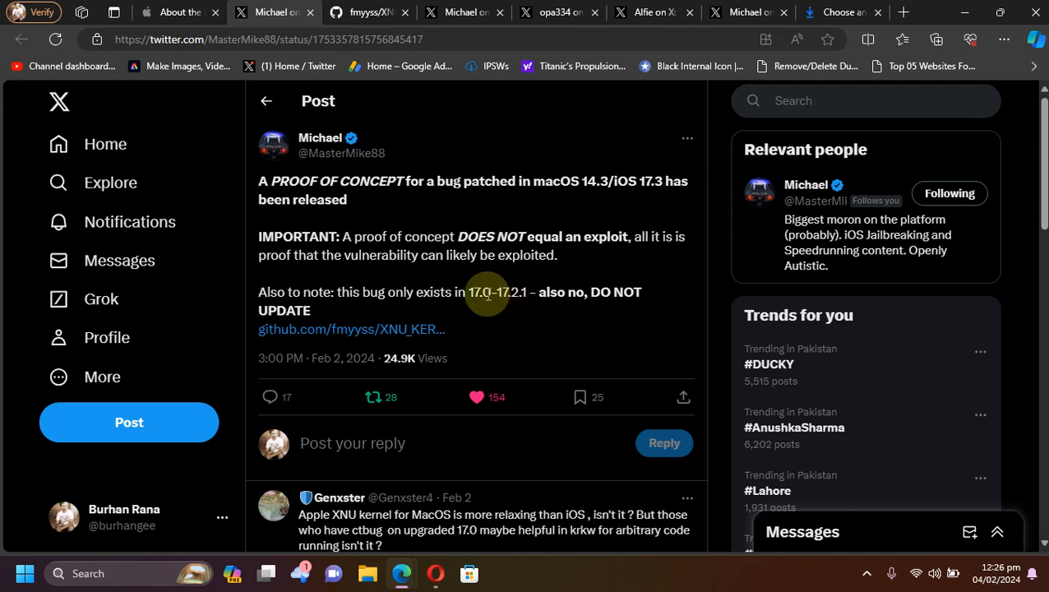
mouse_move(380, 300)
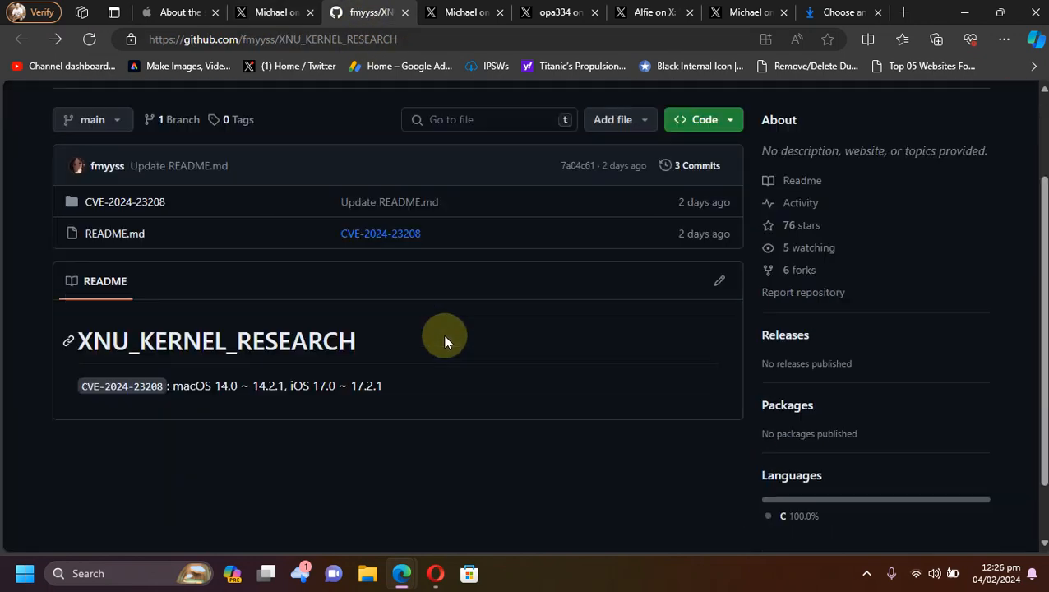
Scroll the iOS 17.3 proof-of-concept post and follow its link to XNU_KERNEL_RESEARCH on GitHub.
scroll(down, 3)
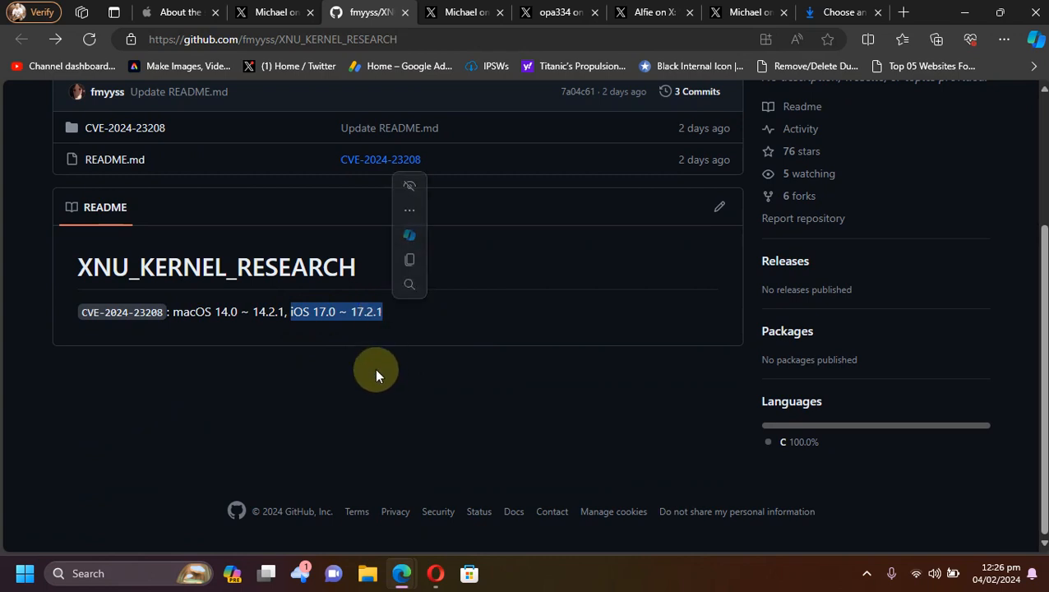
click(551, 386)
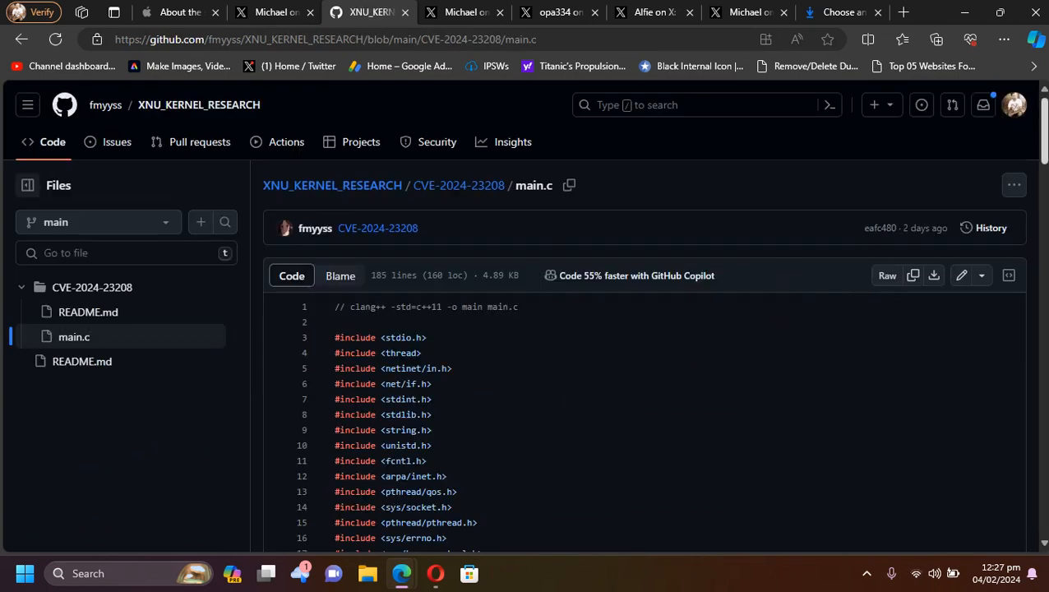
Scroll through main.c past group_init and the token-setting code down to main().
scroll(down, 3)
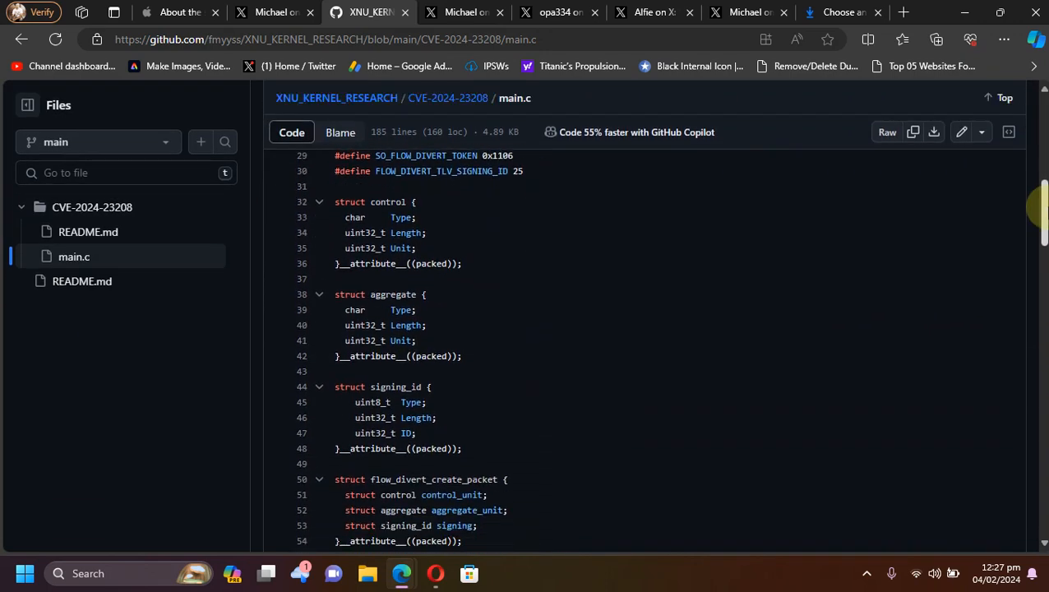
scroll(down, 3)
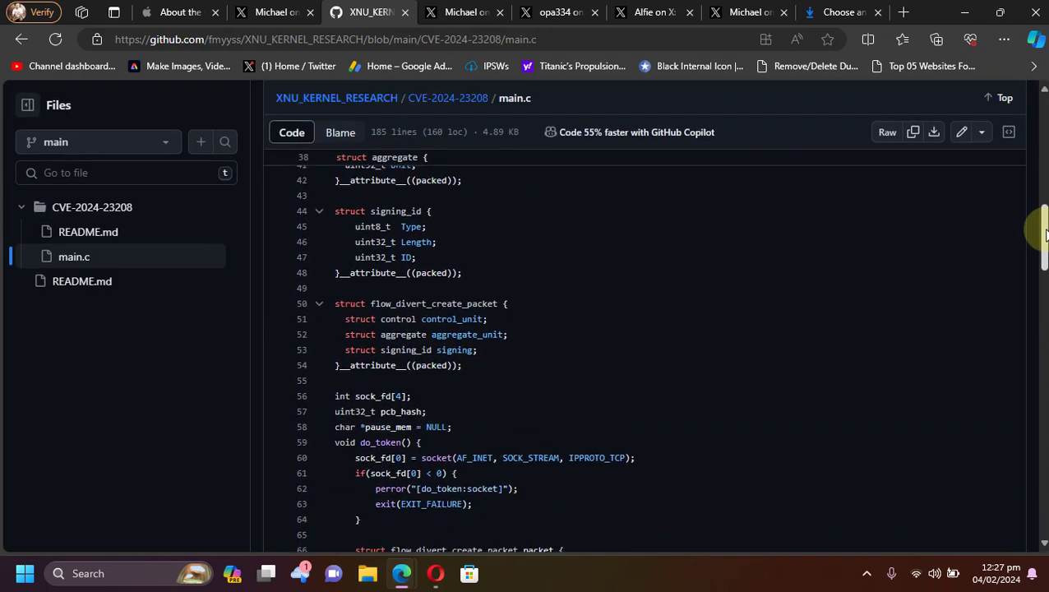
scroll(down, 3)
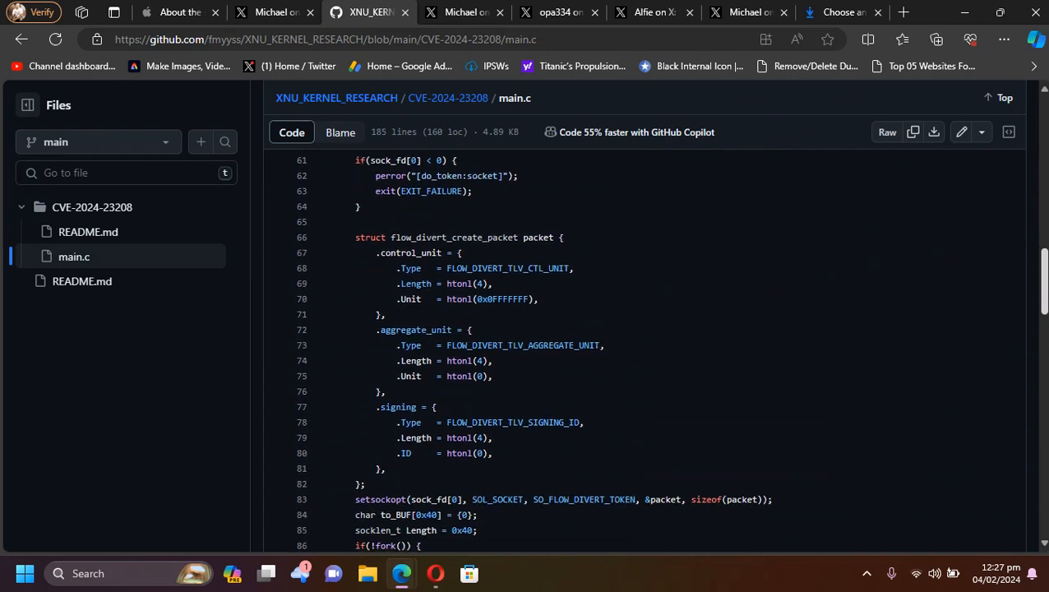
scroll(down, 3)
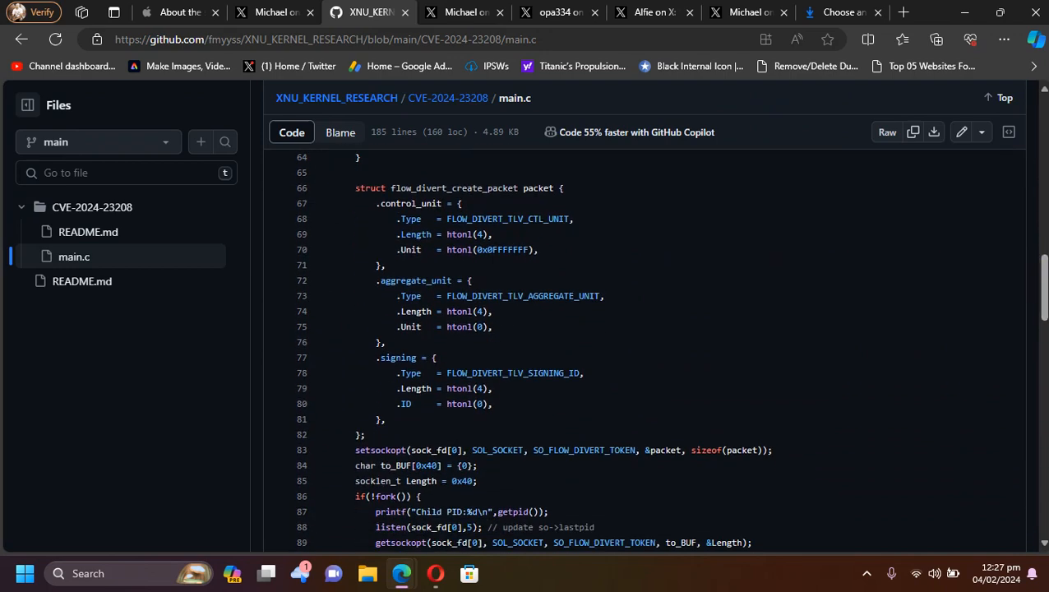
scroll(down, 3)
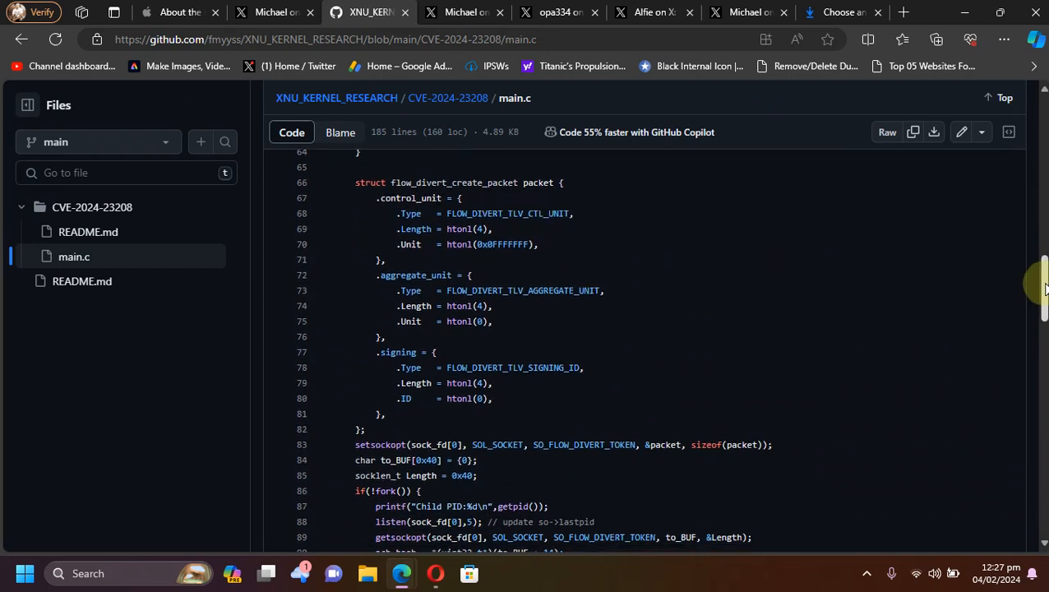
scroll(down, 3)
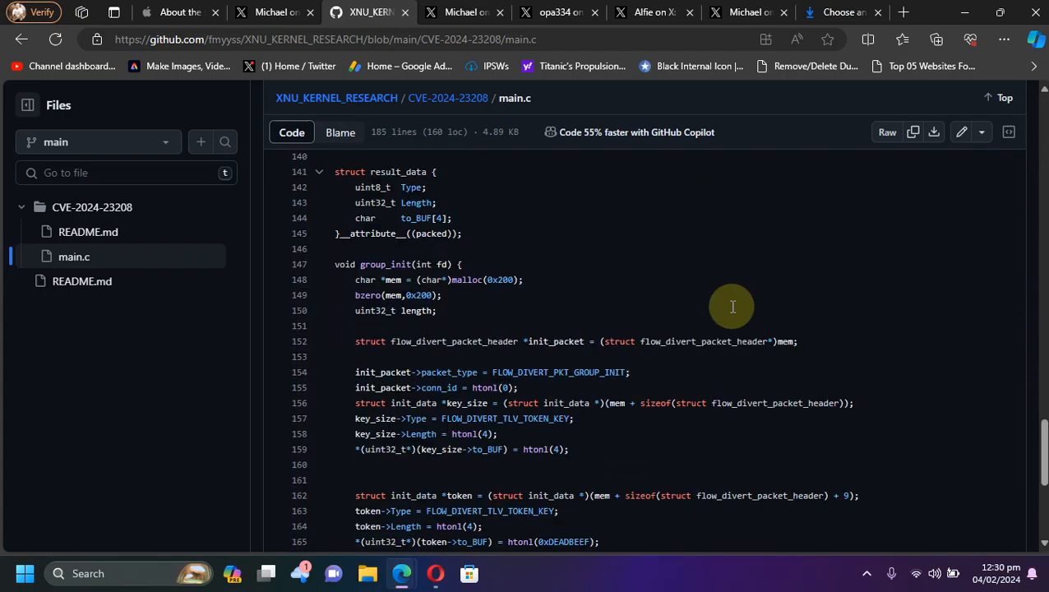
scroll(down, 3)
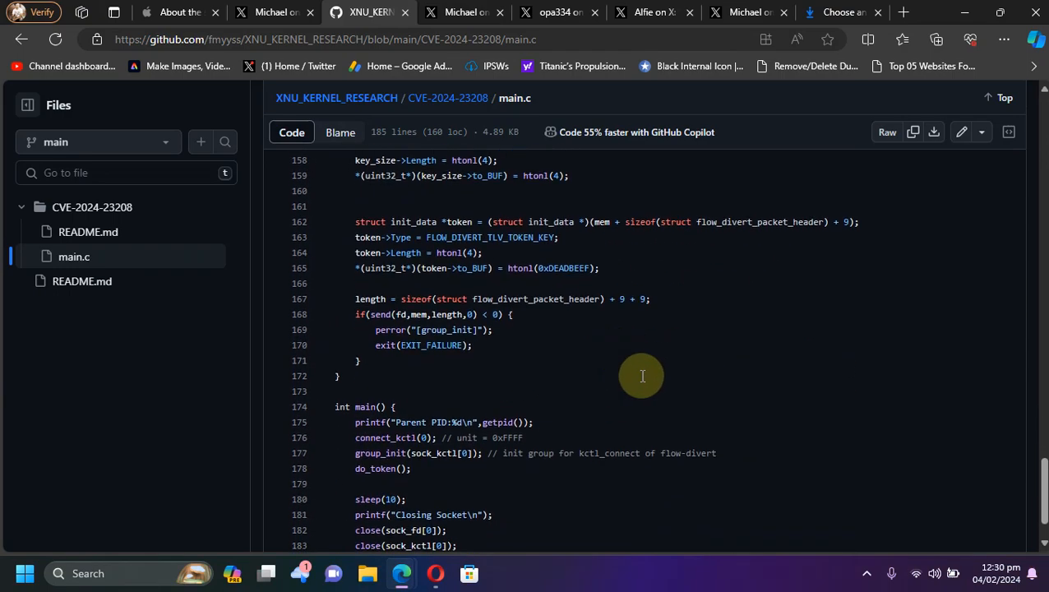
Switch to MasterMike88's post and read its kernel read/write and A15–A17 SPTM caveats.
click(464, 12)
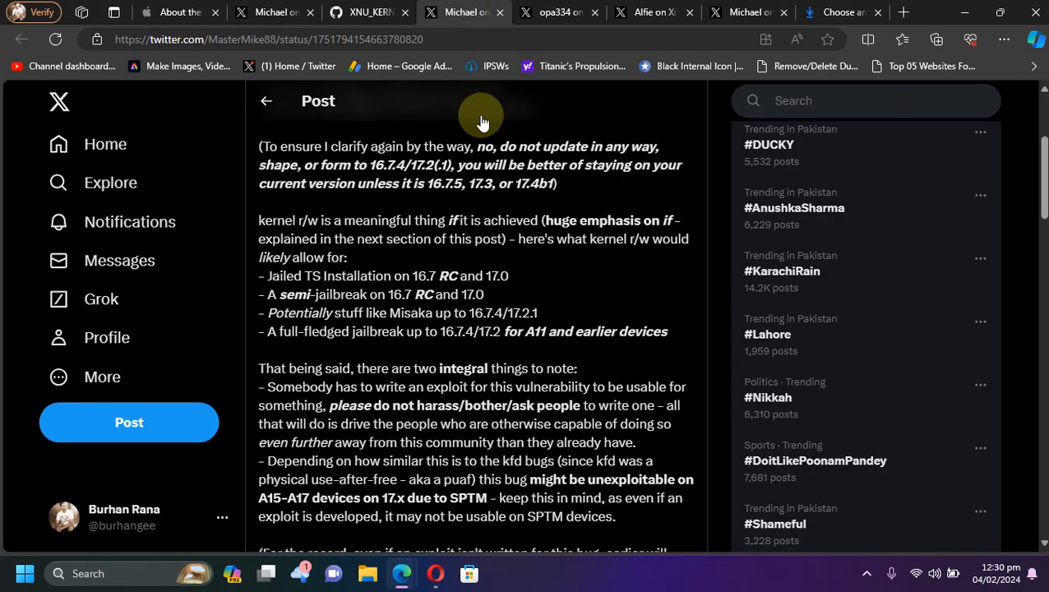
mouse_move(288, 220)
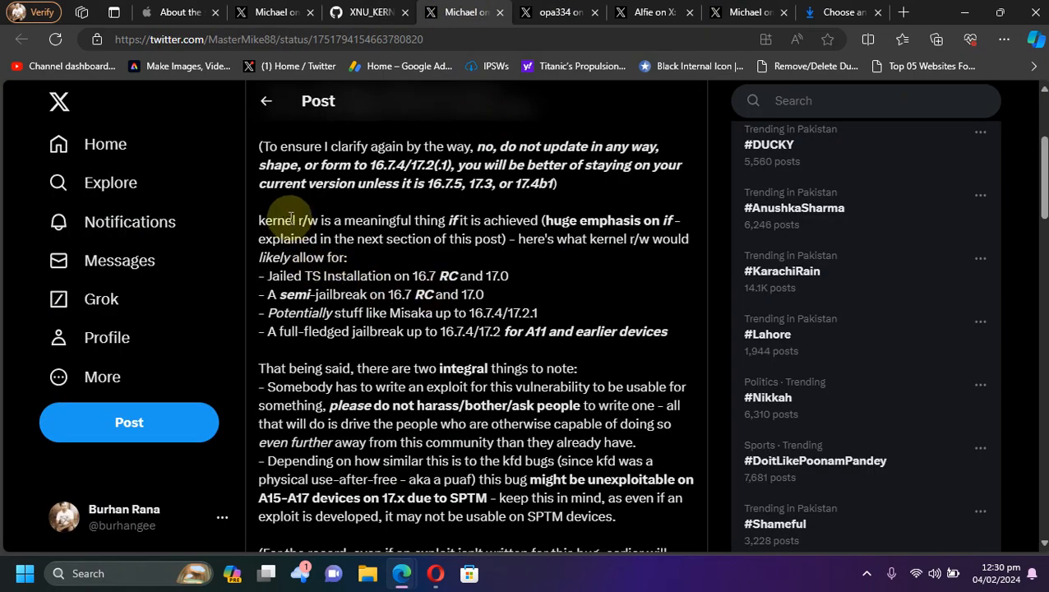
mouse_move(564, 268)
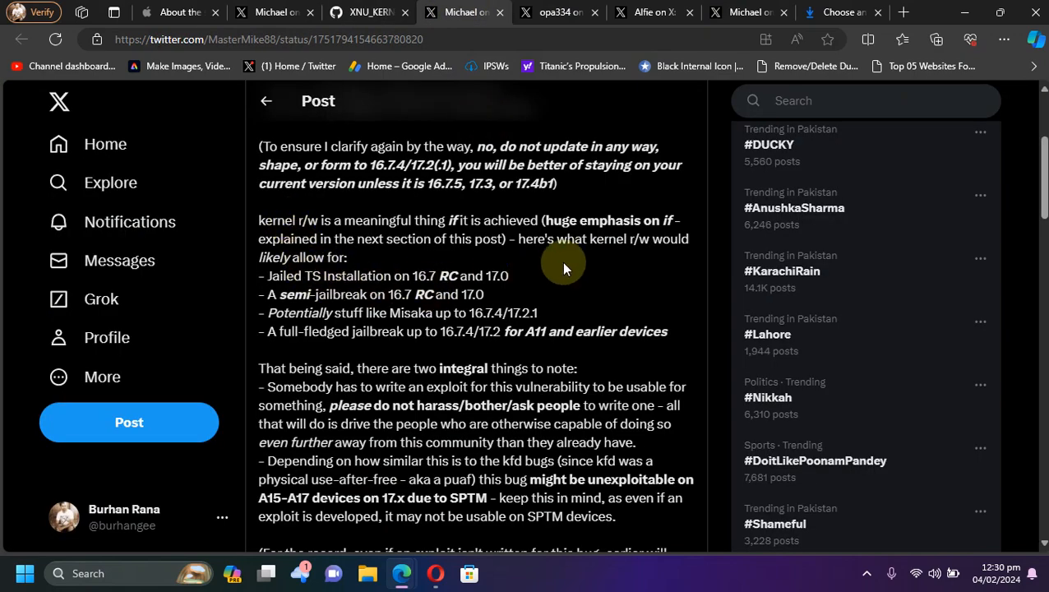
mouse_move(446, 243)
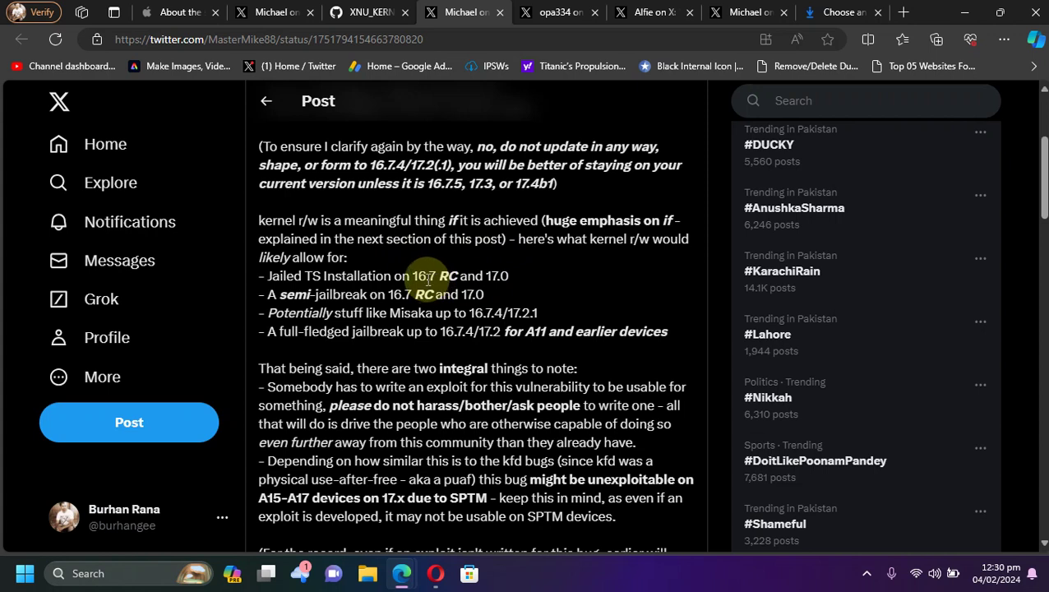
mouse_move(439, 279)
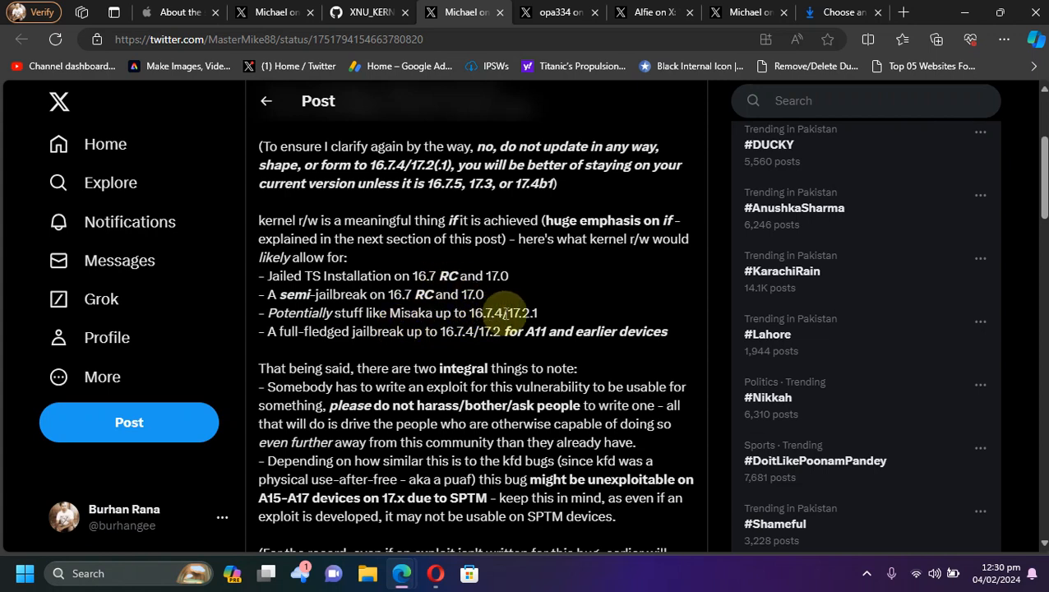
mouse_move(534, 324)
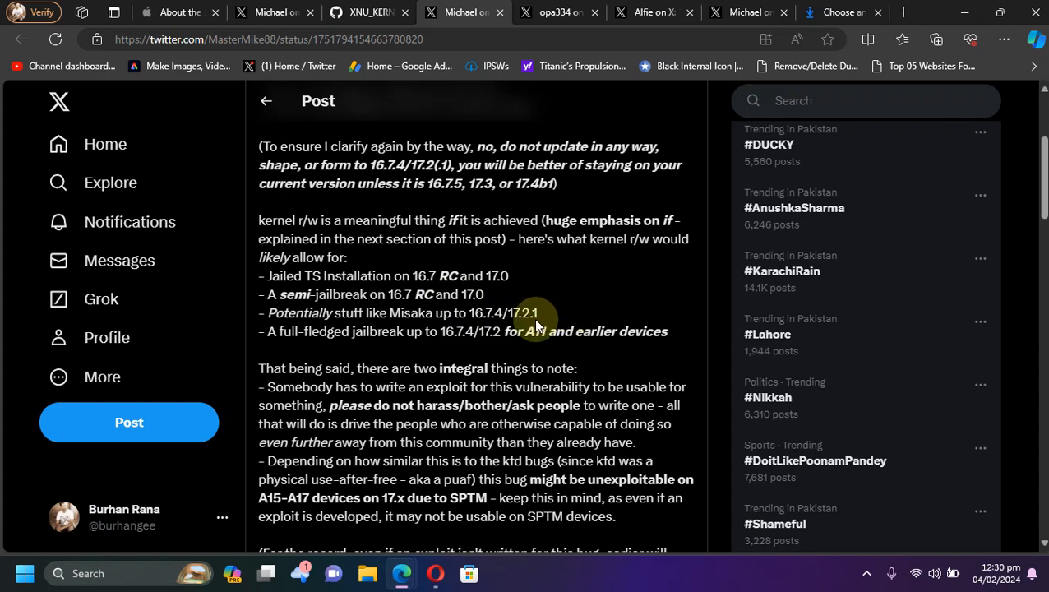
mouse_move(456, 295)
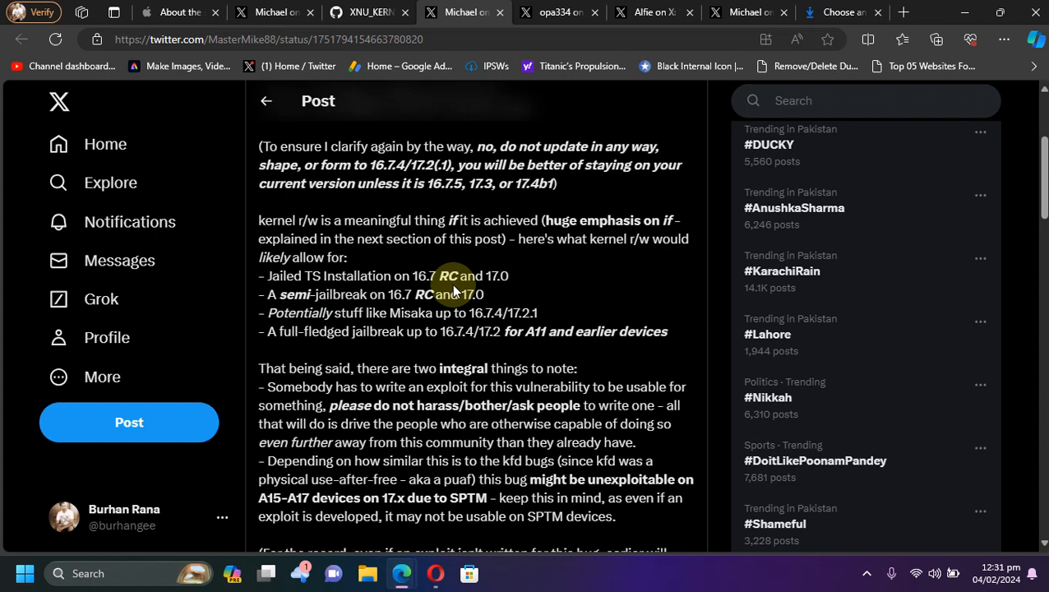
mouse_move(440, 329)
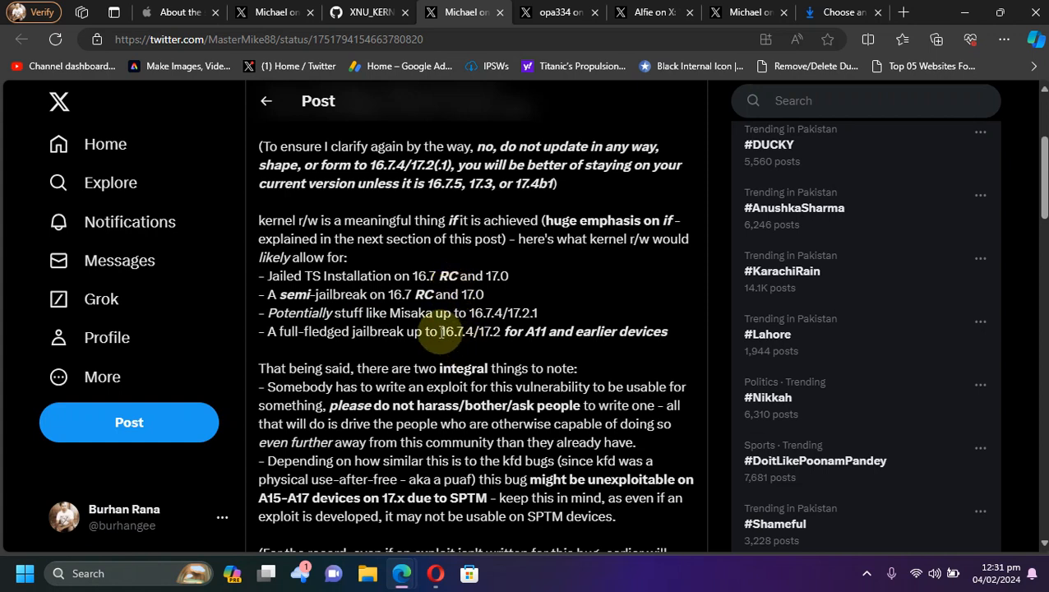
mouse_move(494, 346)
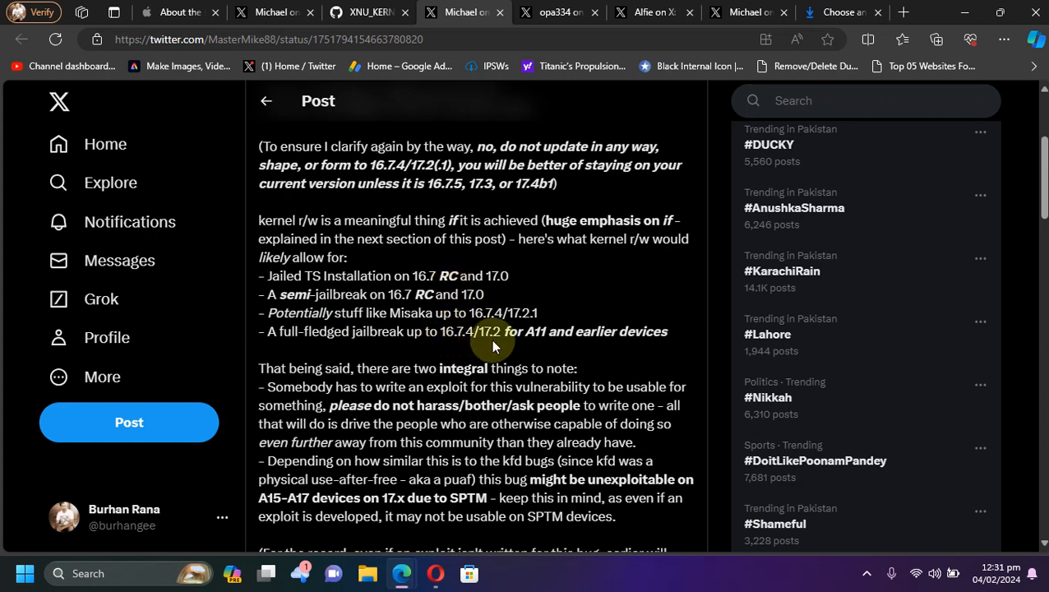
mouse_move(549, 348)
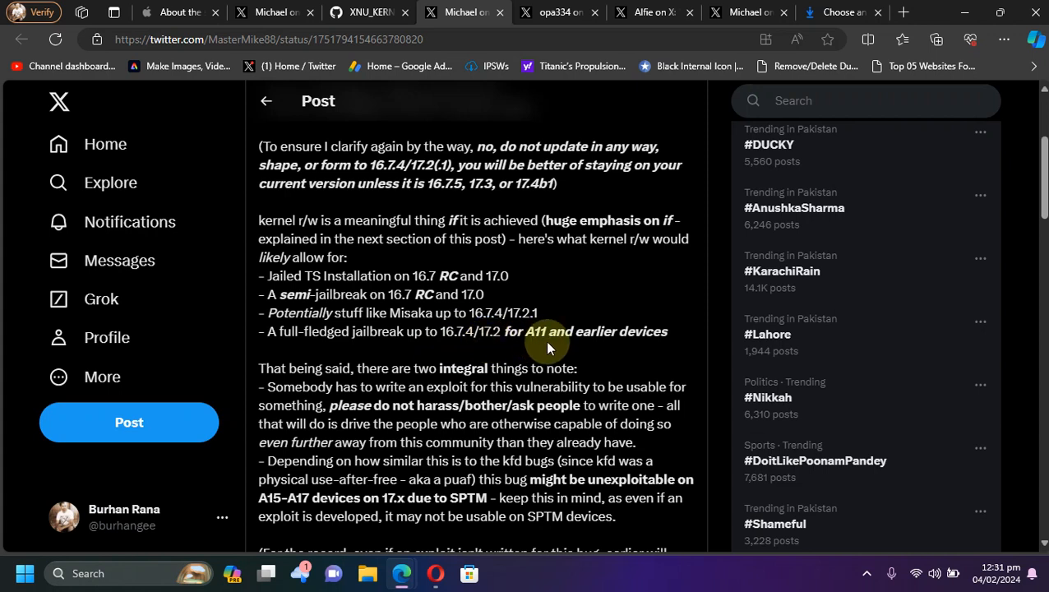
mouse_move(709, 298)
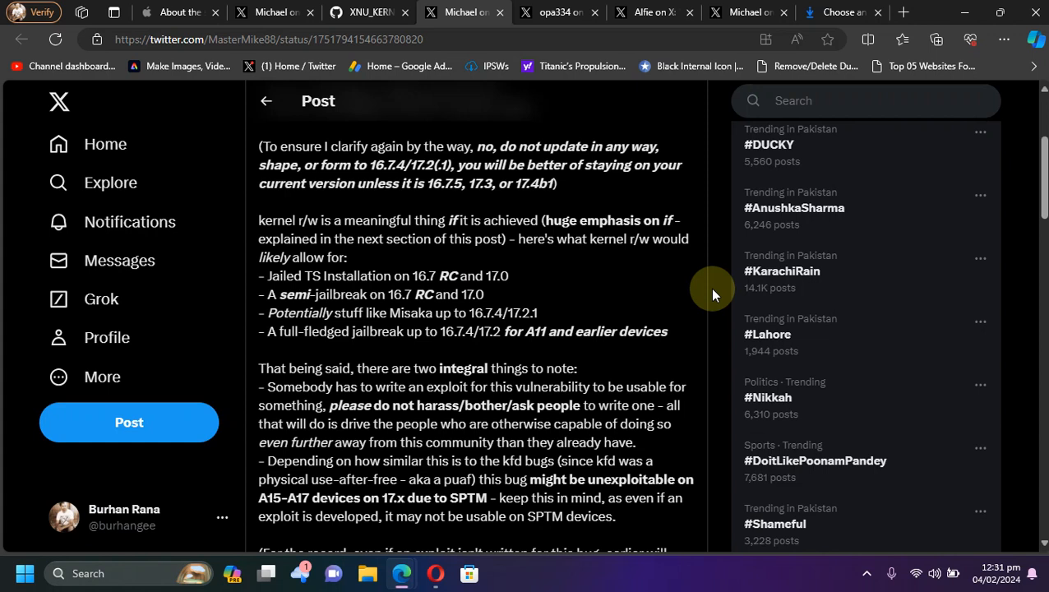
mouse_move(262, 500)
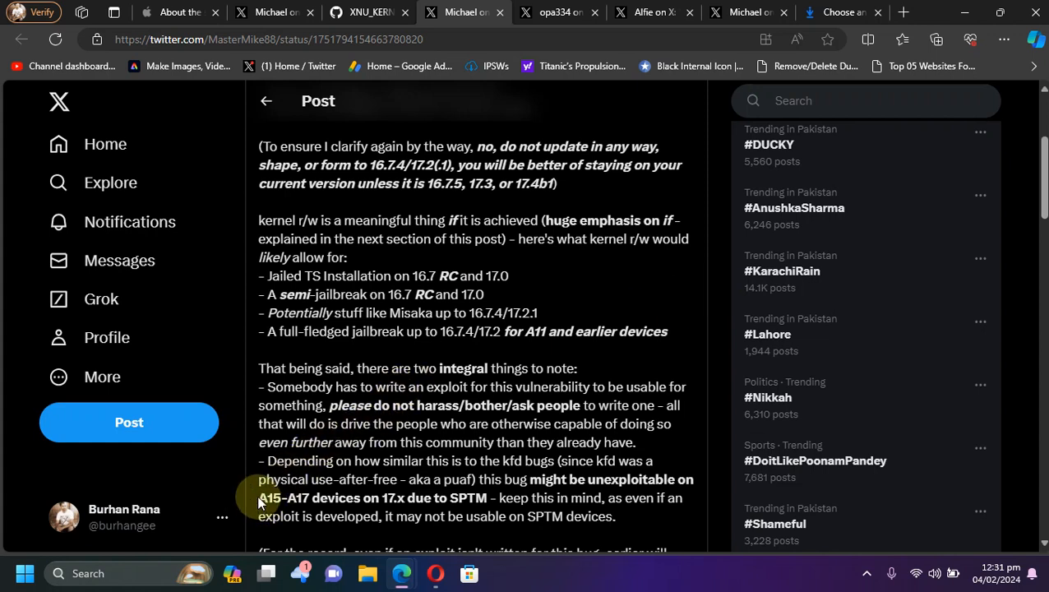
double_click(270, 497)
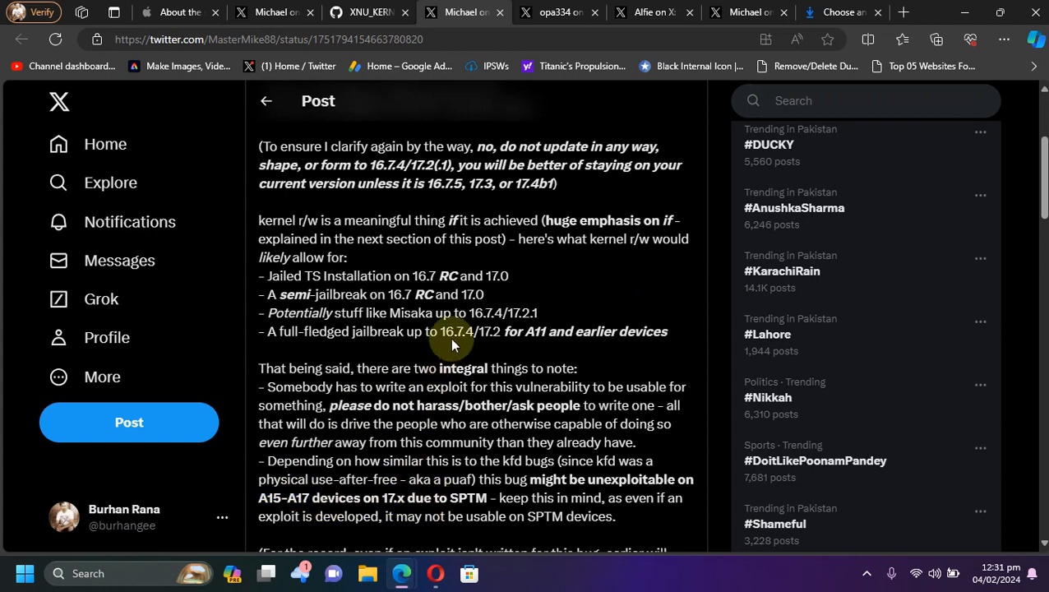
mouse_move(505, 362)
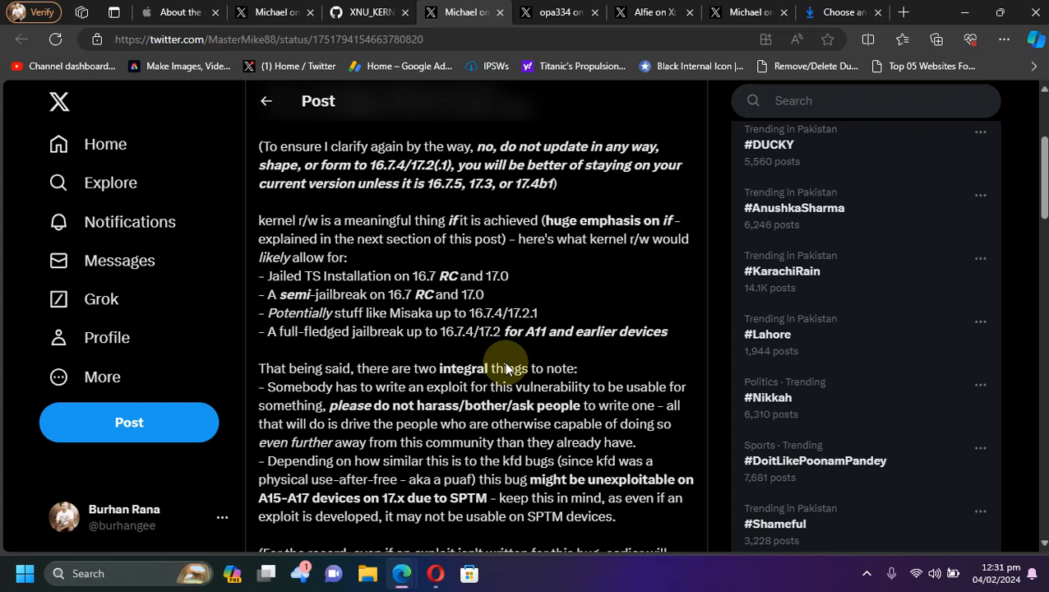
mouse_move(448, 433)
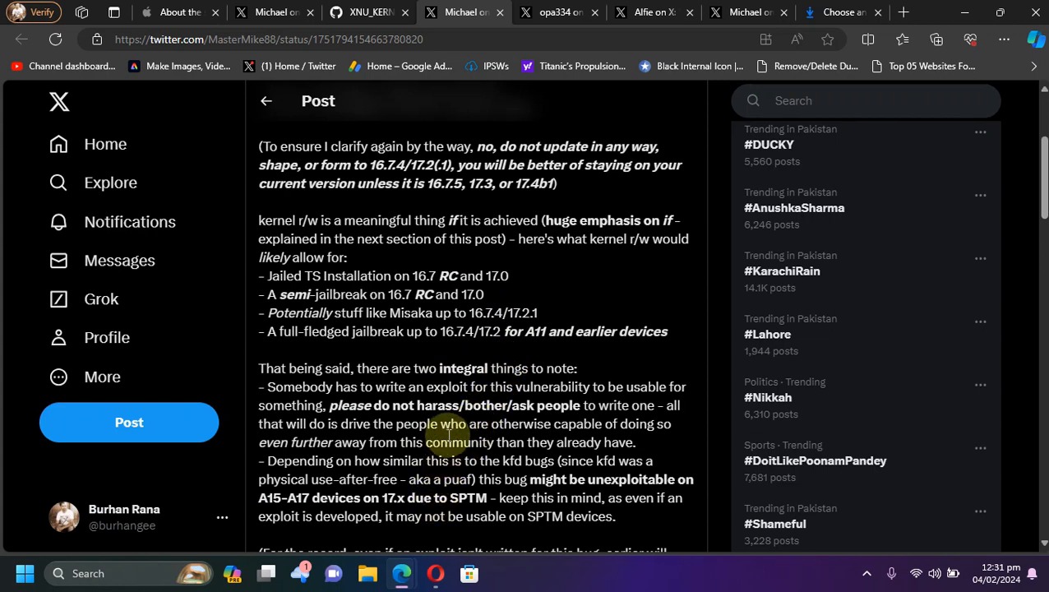
mouse_move(448, 510)
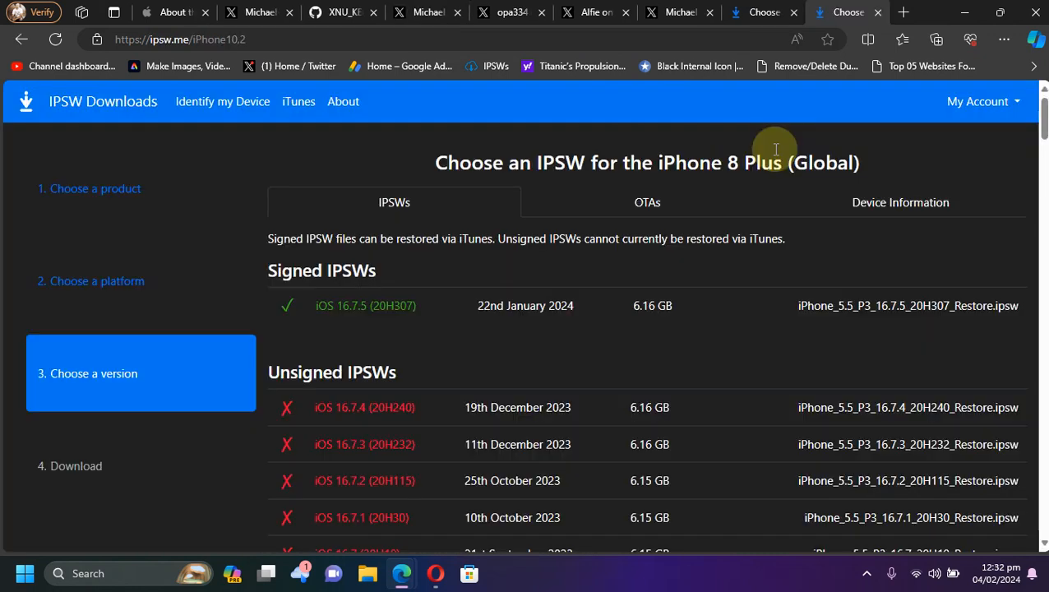
mouse_move(806, 168)
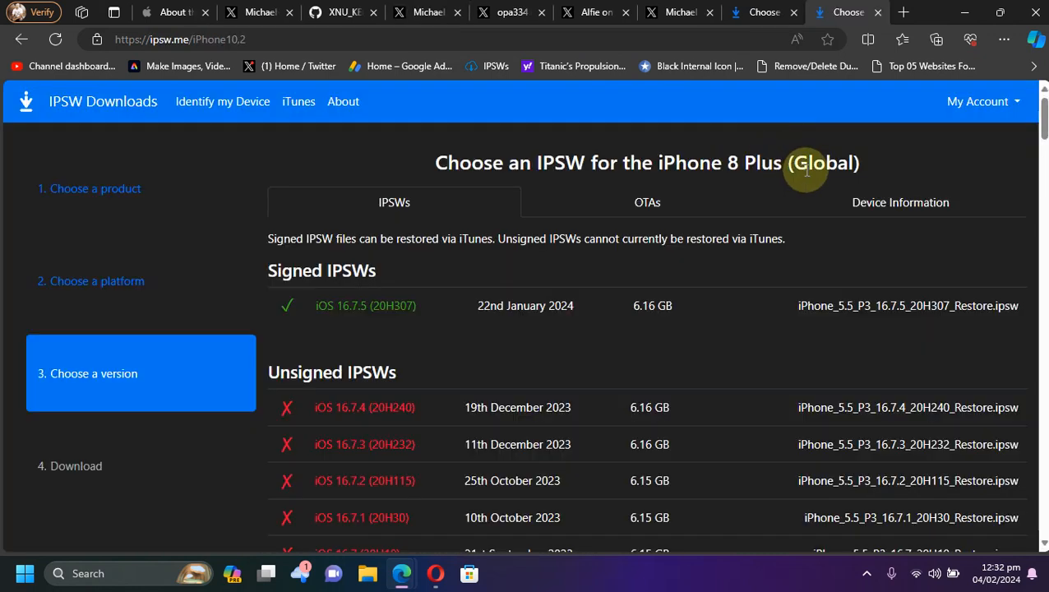
mouse_move(386, 332)
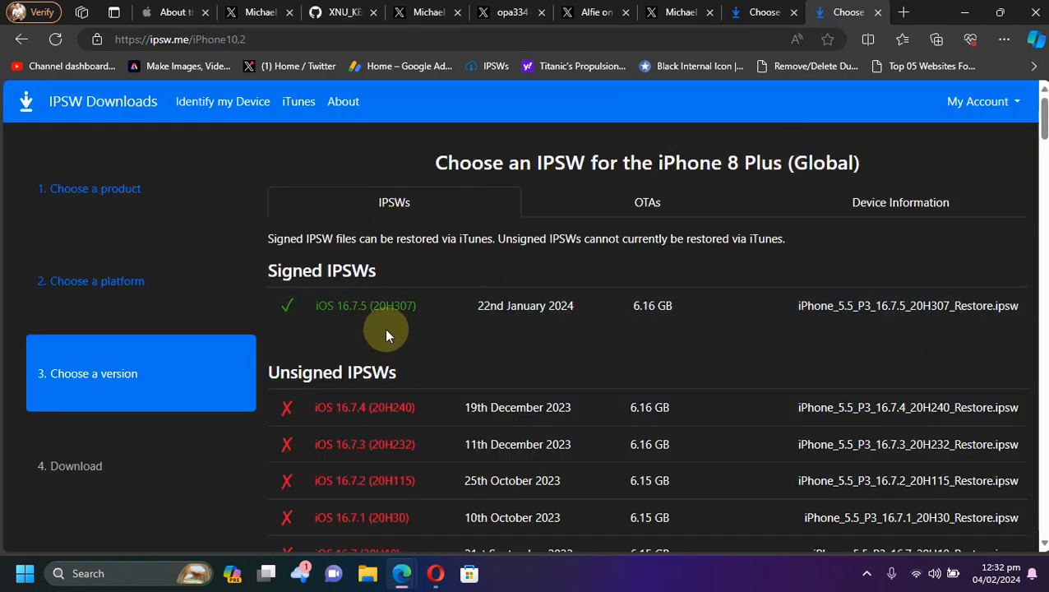
mouse_move(375, 317)
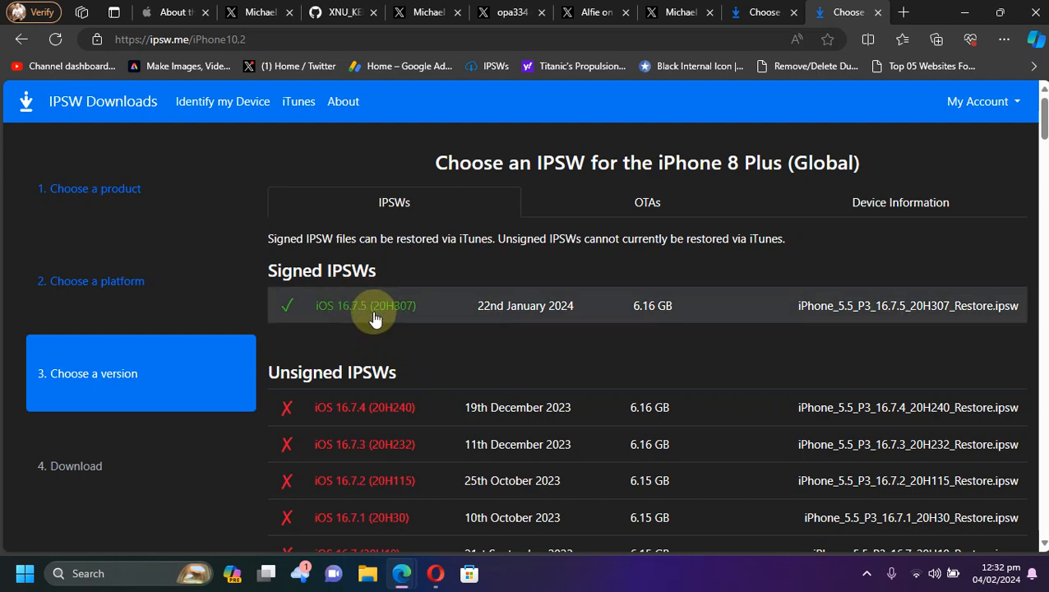
mouse_move(467, 337)
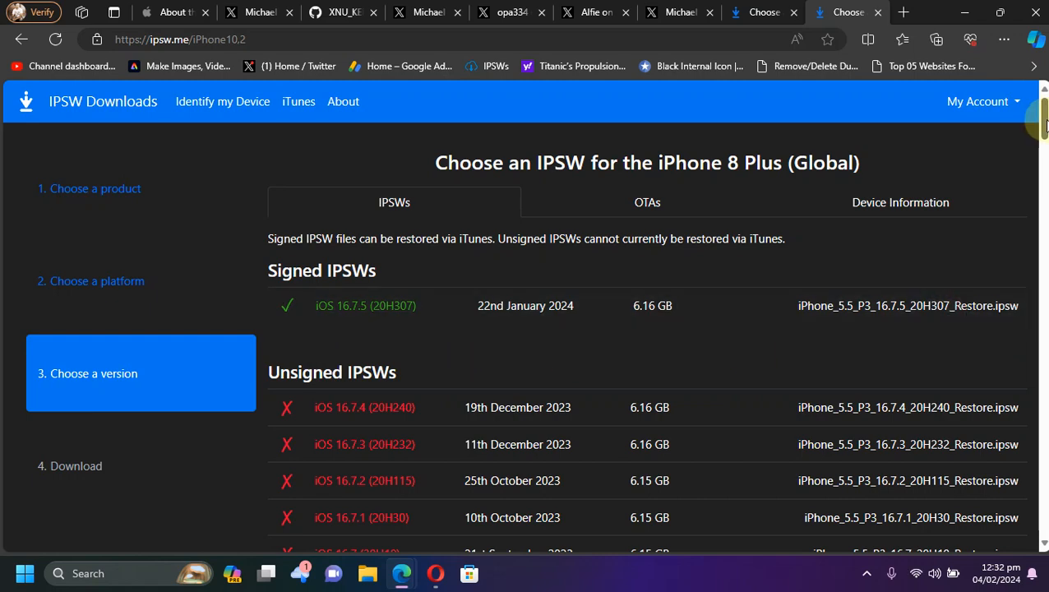
Scroll the iPhone 8 Plus list past signed iOS 16.7.5 into the unsigned releases.
scroll(down, 3)
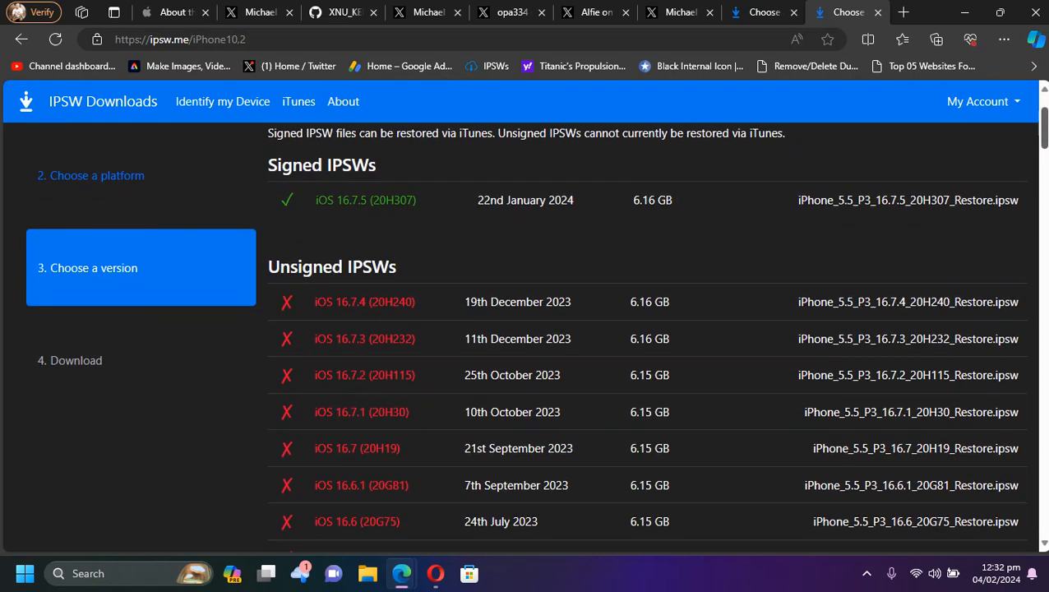
mouse_move(364, 302)
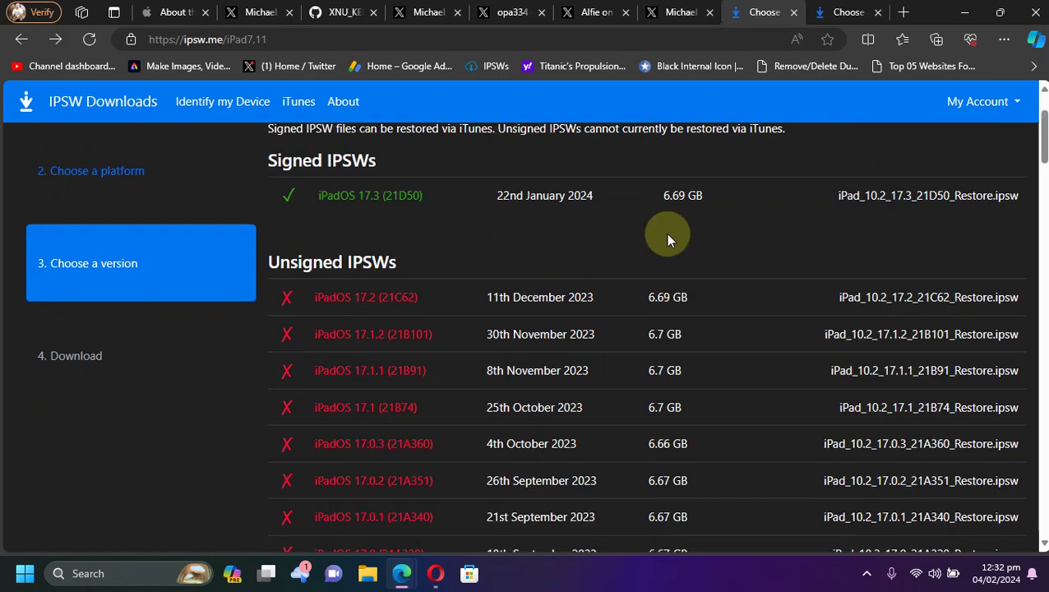
mouse_move(510, 242)
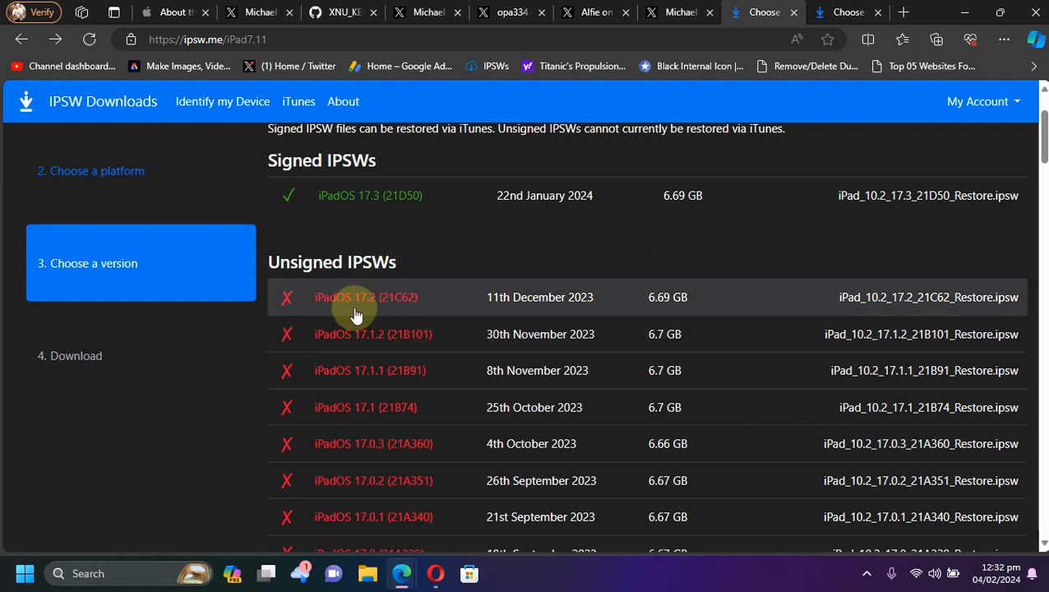
Scroll the iPad7,11 list through unsigned iPadOS 17.2 back to 16.4.
scroll(down, 3)
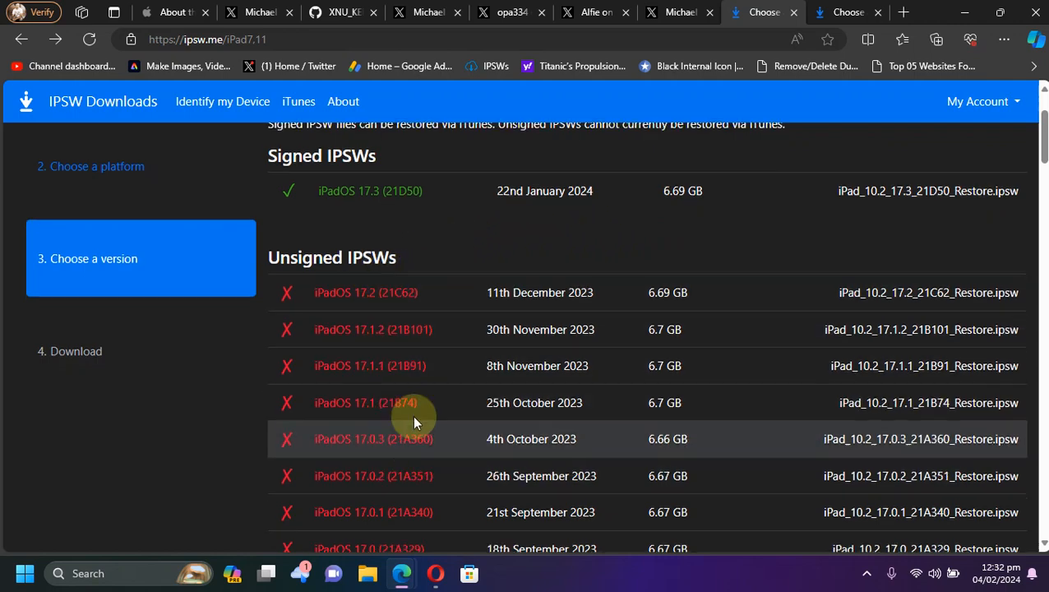
scroll(down, 3)
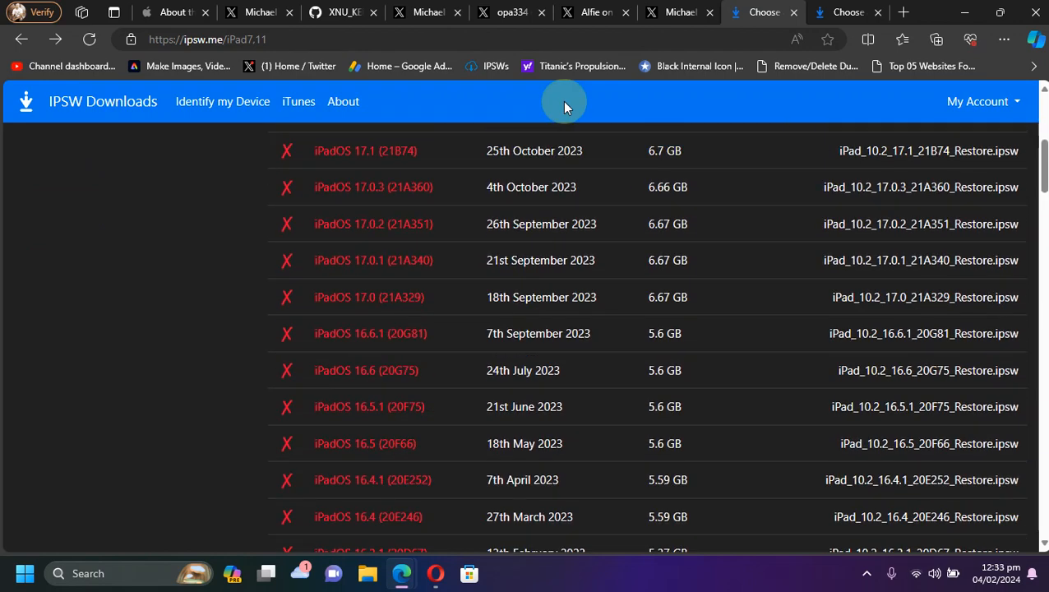
mouse_move(575, 115)
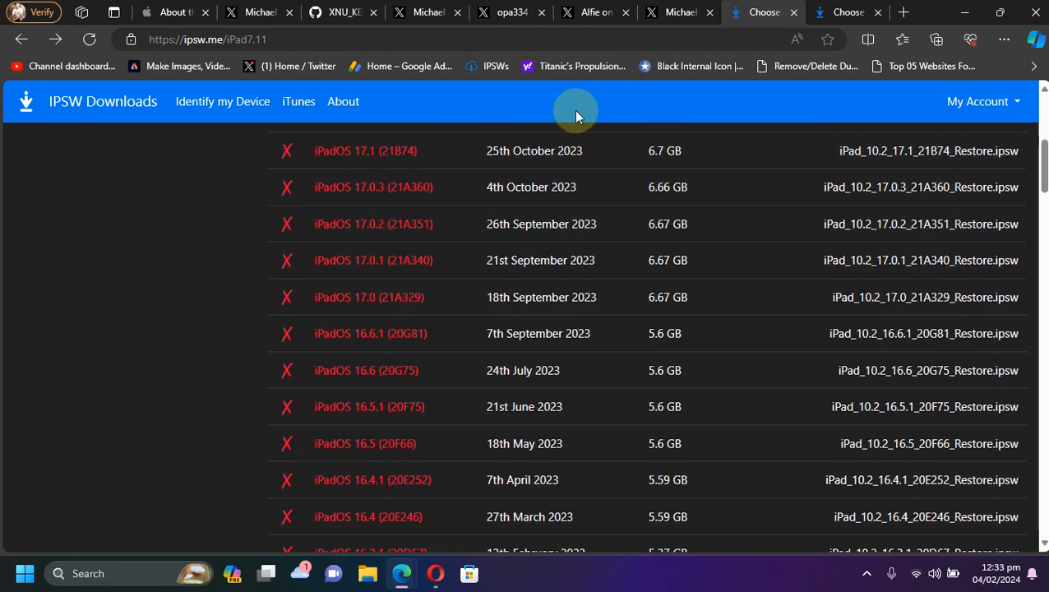
mouse_move(358, 297)
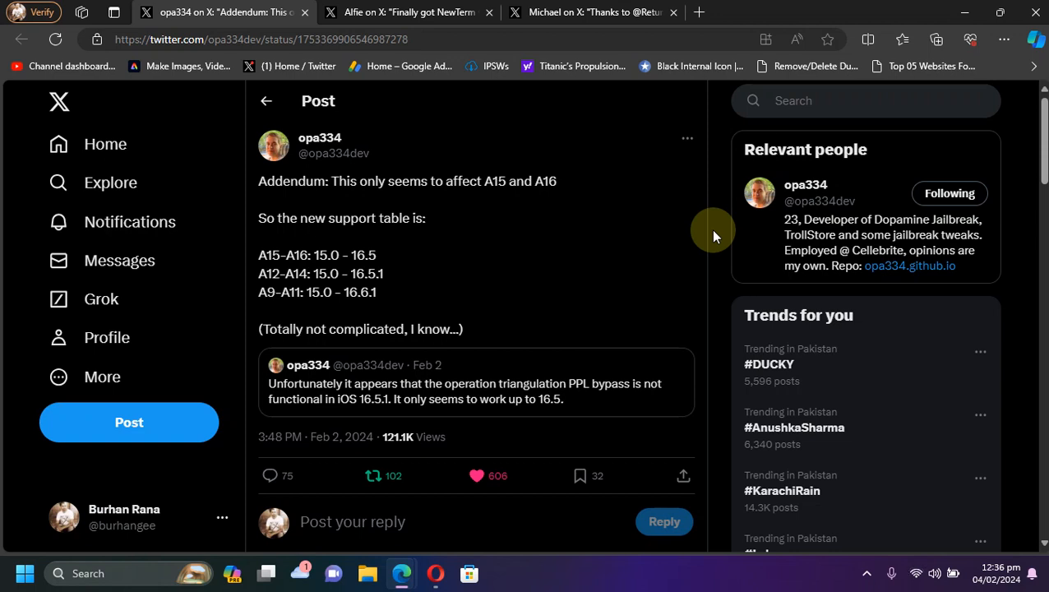
mouse_move(308, 169)
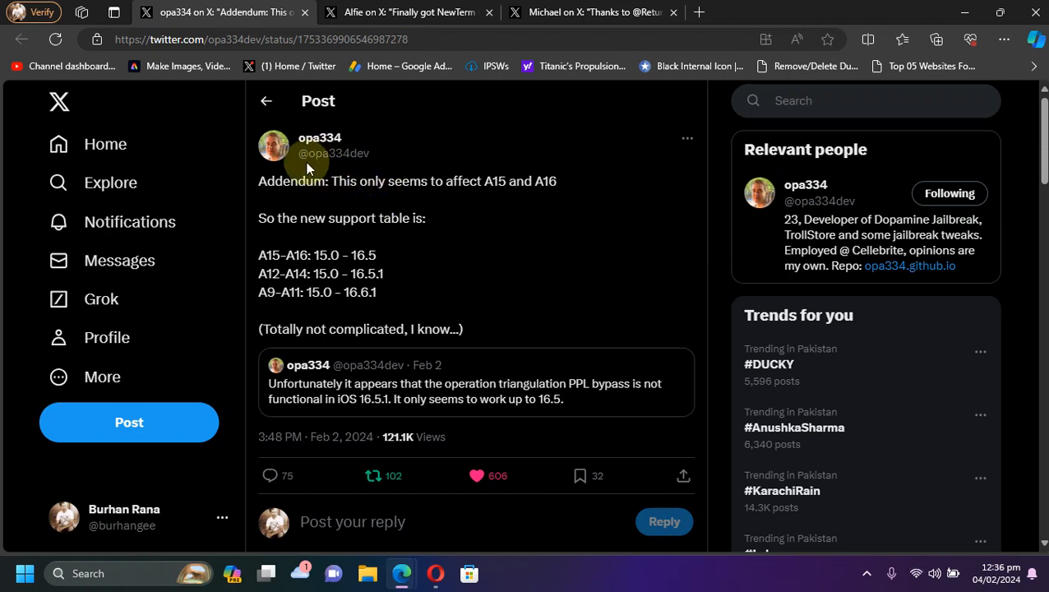
mouse_move(462, 244)
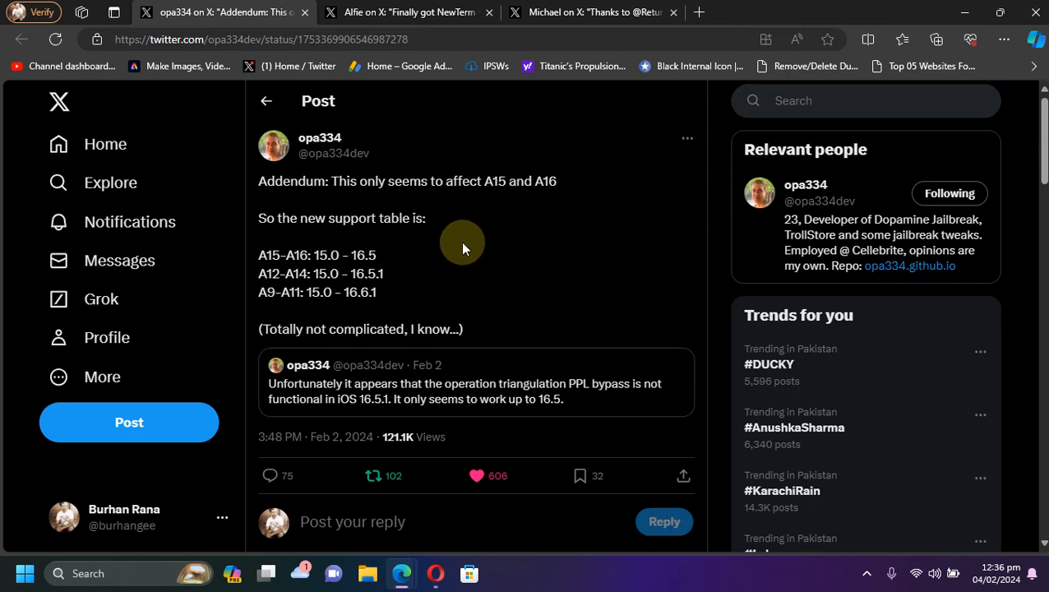
mouse_move(475, 270)
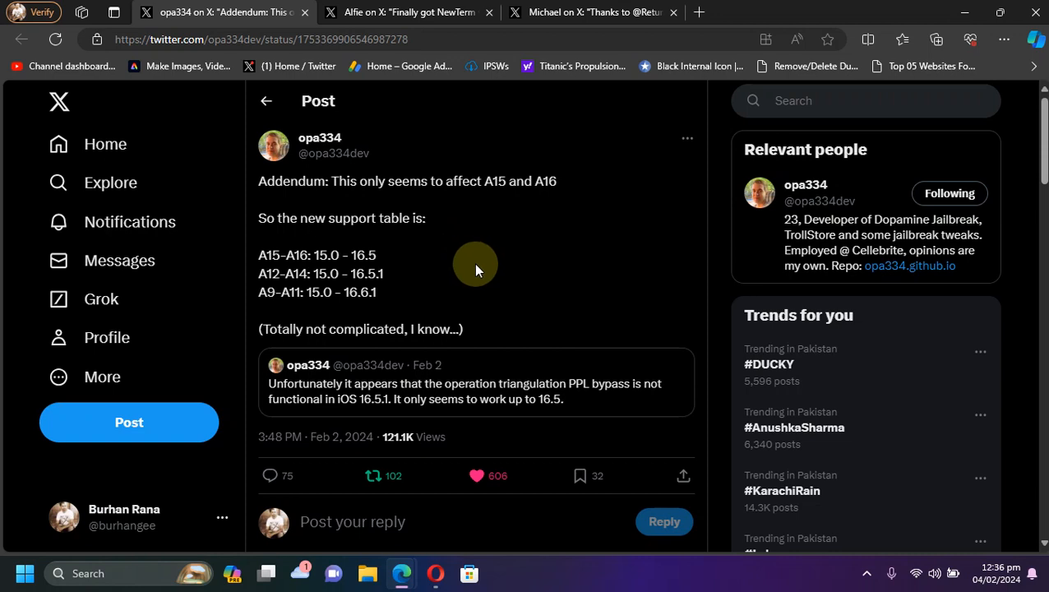
mouse_move(335, 286)
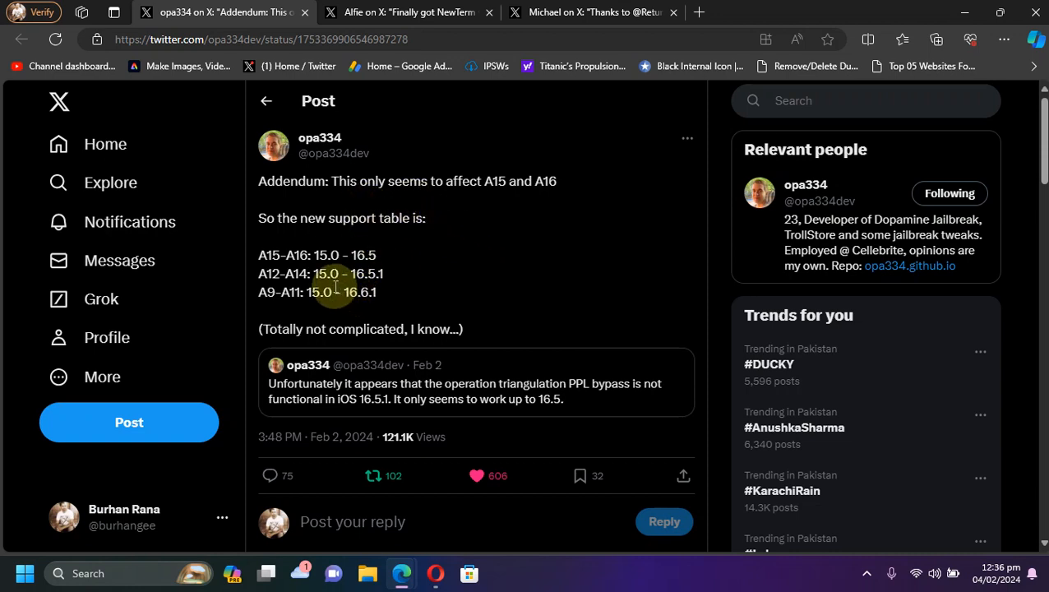
mouse_move(288, 291)
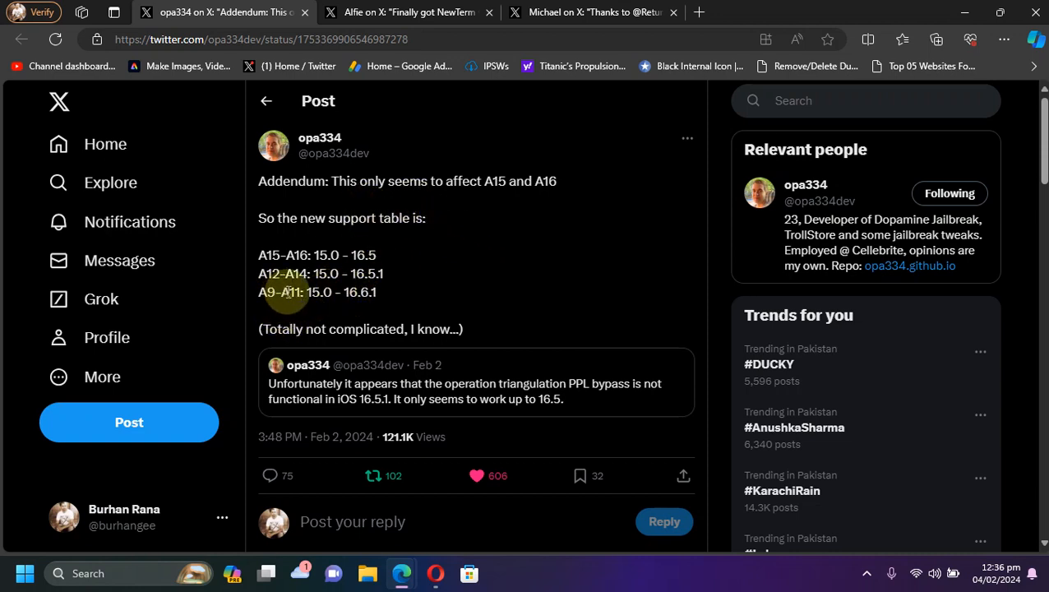
mouse_move(502, 243)
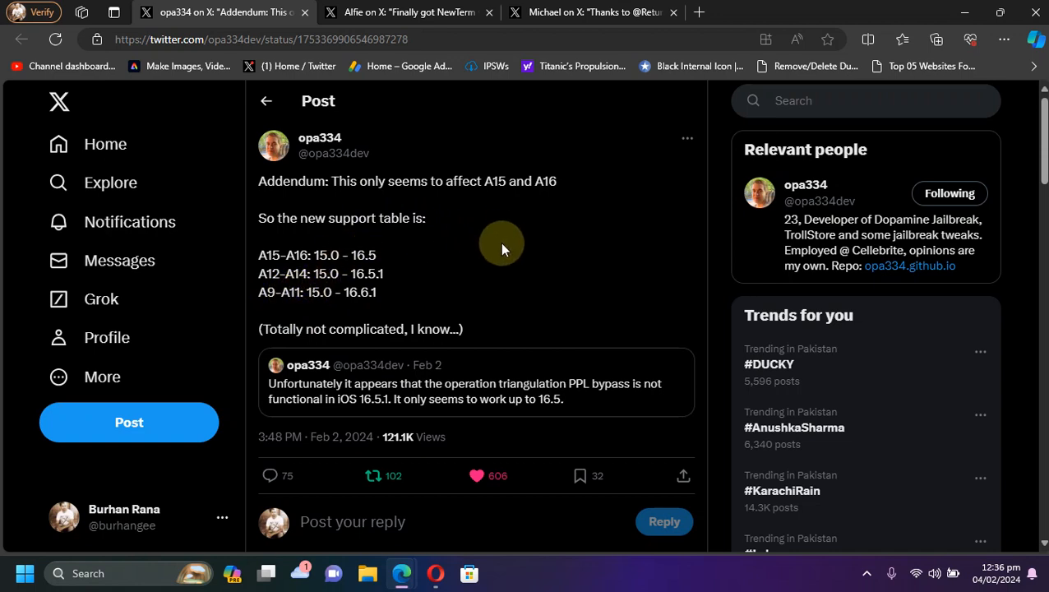
mouse_move(316, 291)
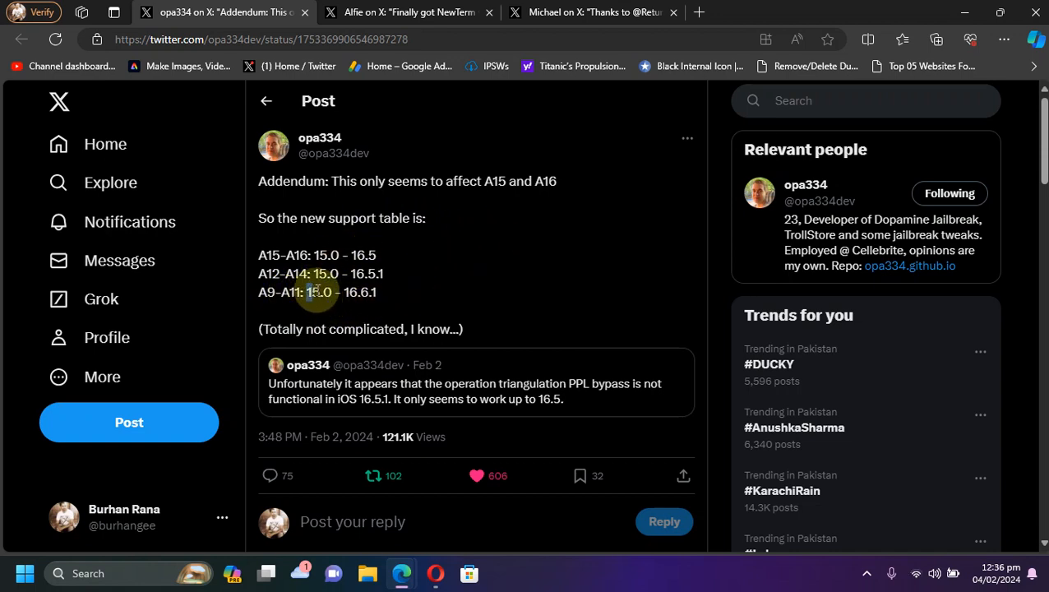
Read the addendum table: A15–A16 to 16.5, A12–A14 to 16.5.1, A9–A11 to 16.6.1.
double_click(319, 292)
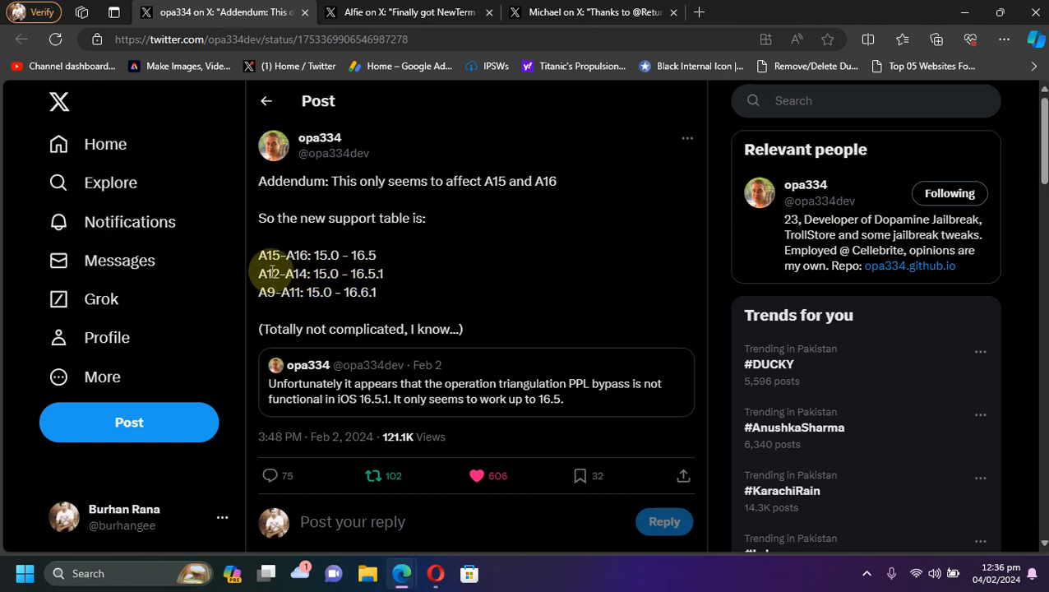
mouse_move(442, 272)
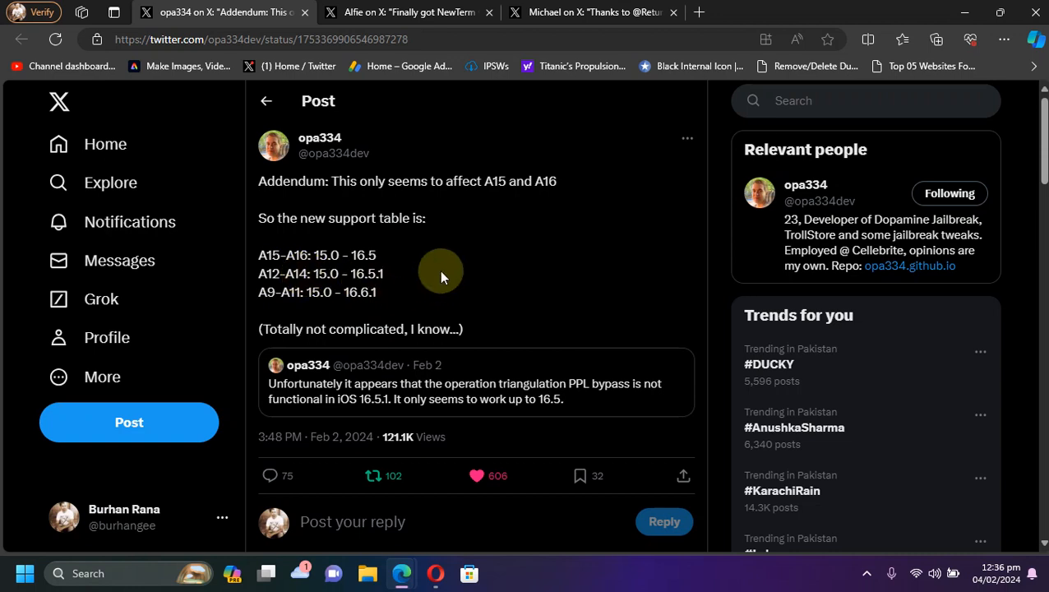
mouse_move(320, 273)
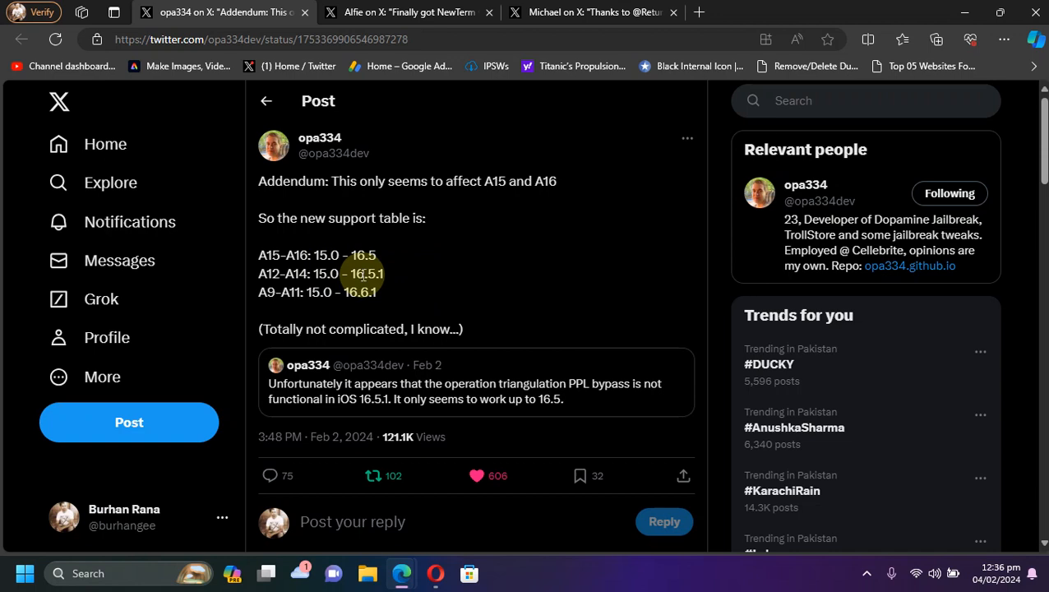
mouse_move(462, 286)
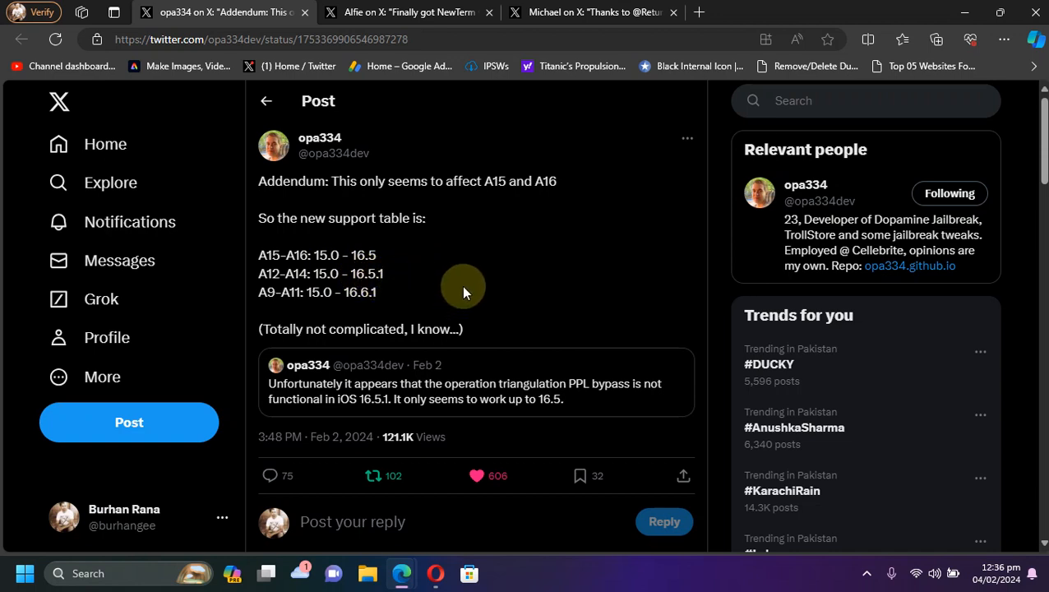
mouse_move(265, 218)
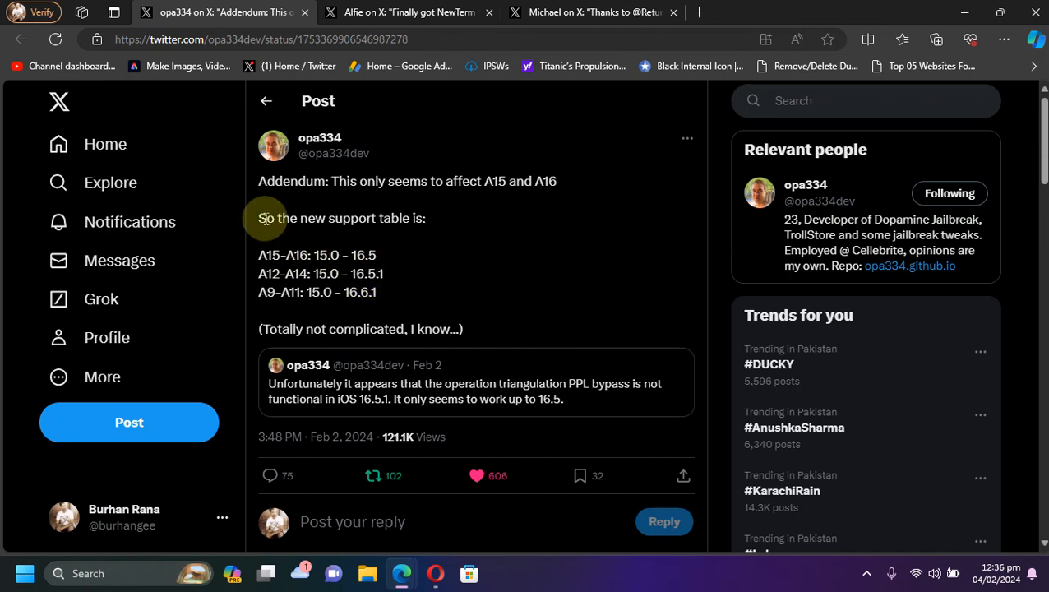
mouse_move(279, 253)
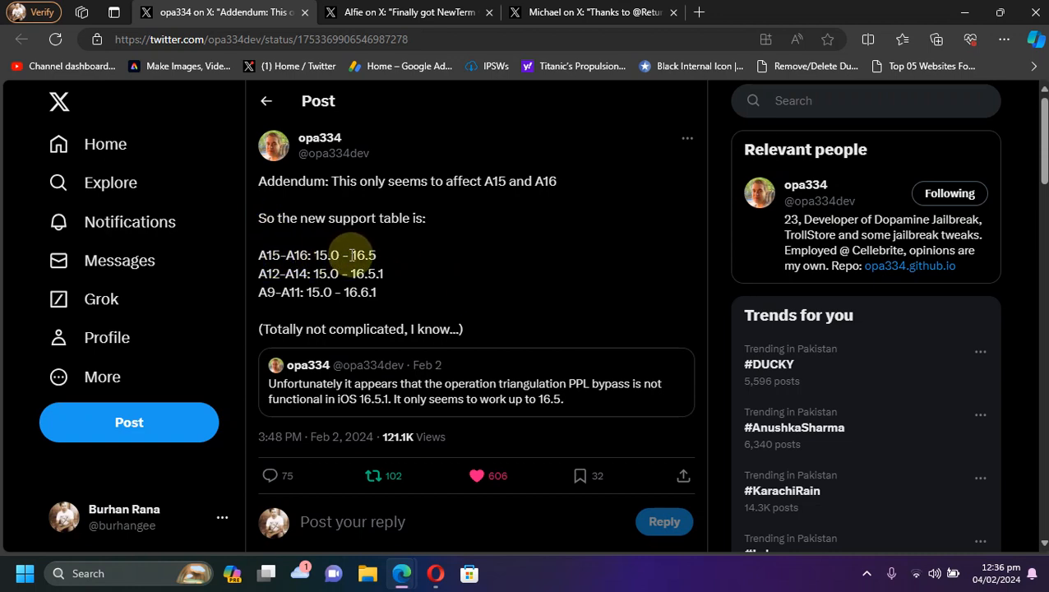
double_click(363, 255)
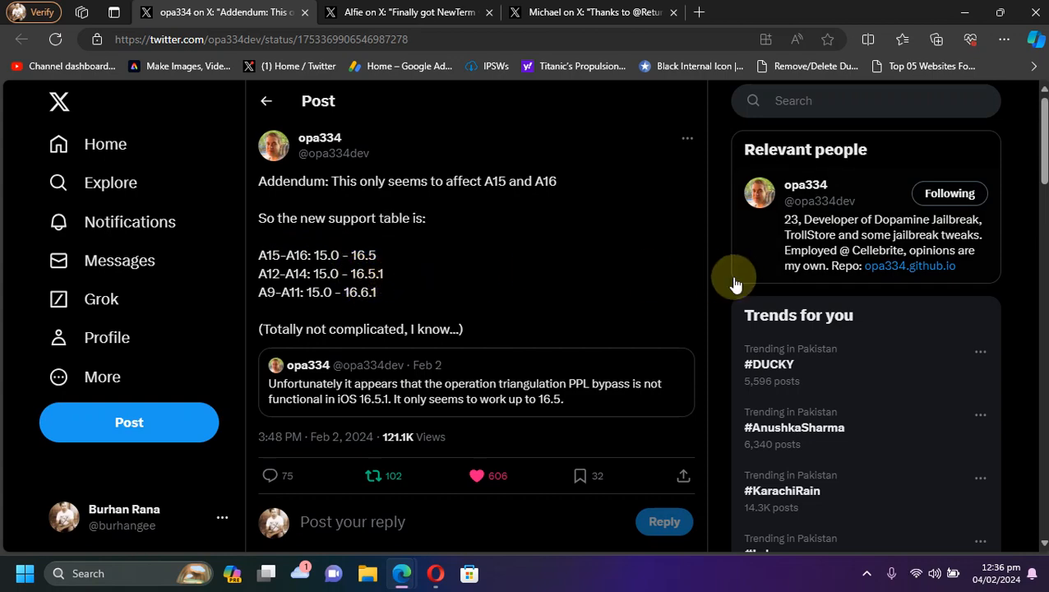
click(592, 12)
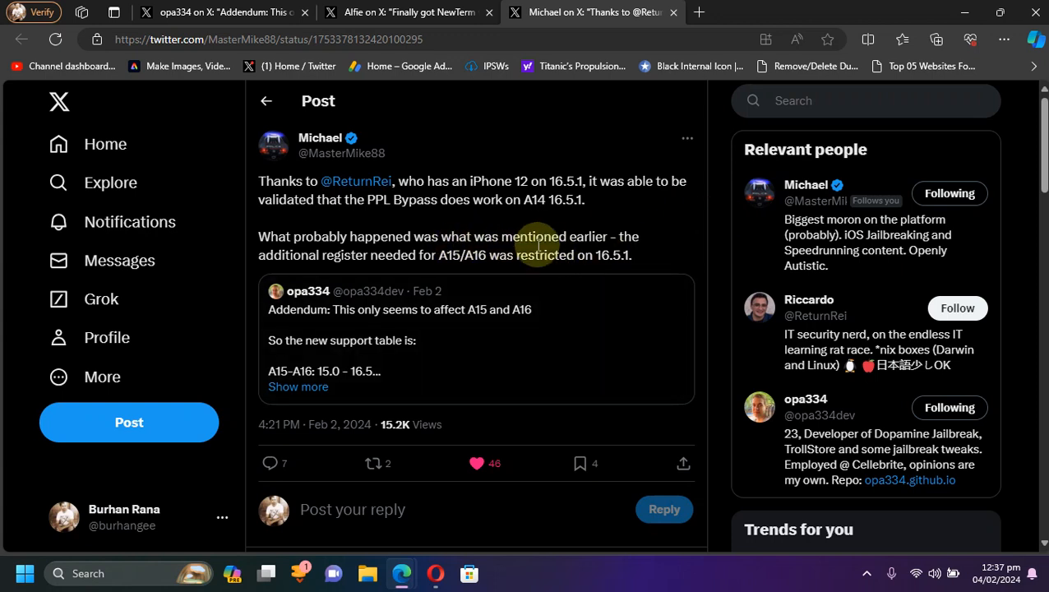
mouse_move(613, 254)
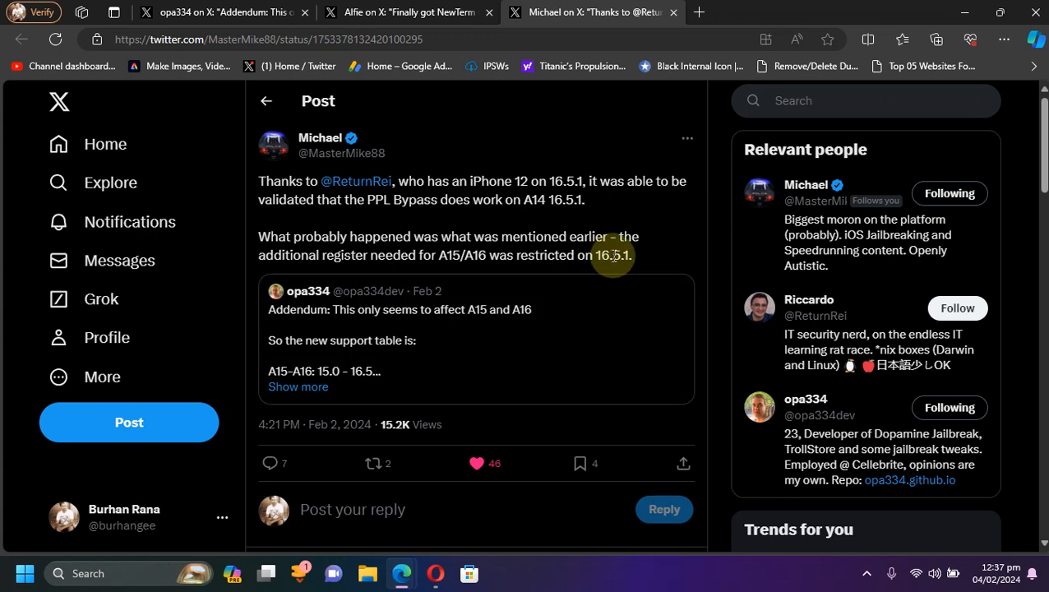
mouse_move(442, 255)
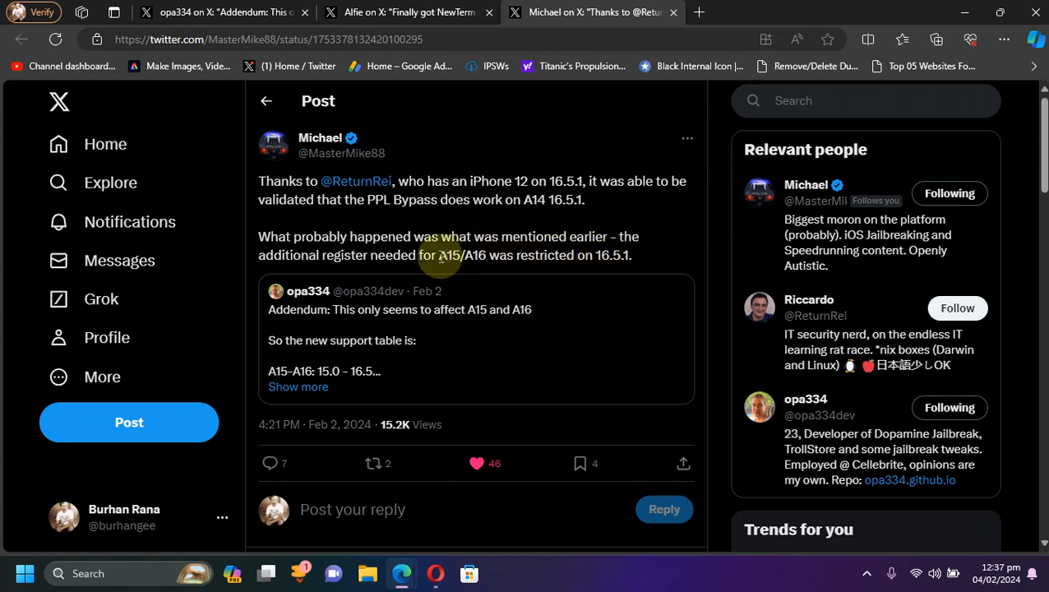
Switch to Alfie's post showing NewTerm running neofetch on an iPhone 13 with iOS 16.3.
double_click(450, 255)
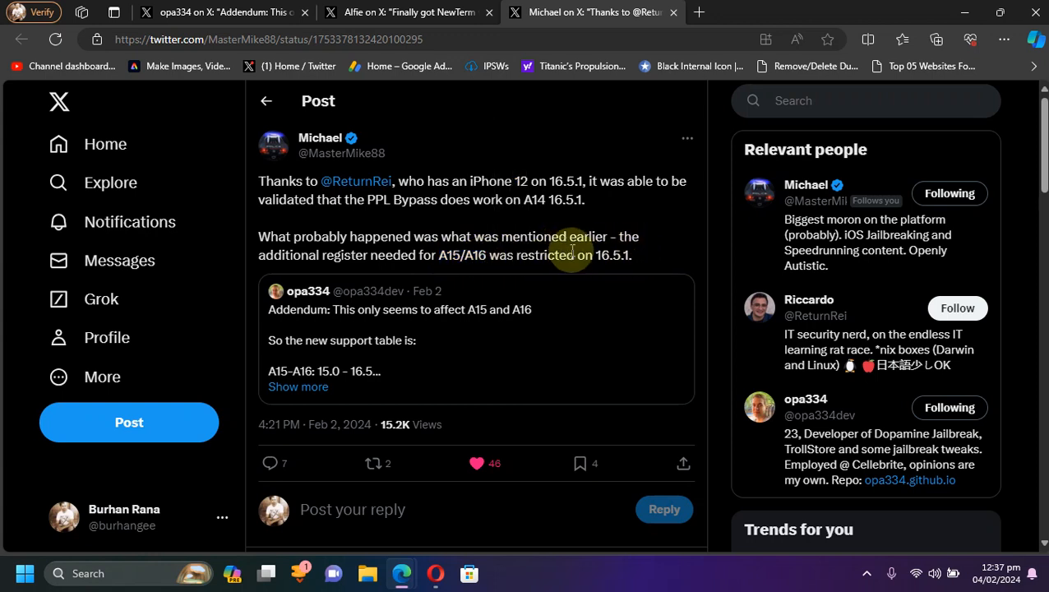
mouse_move(530, 252)
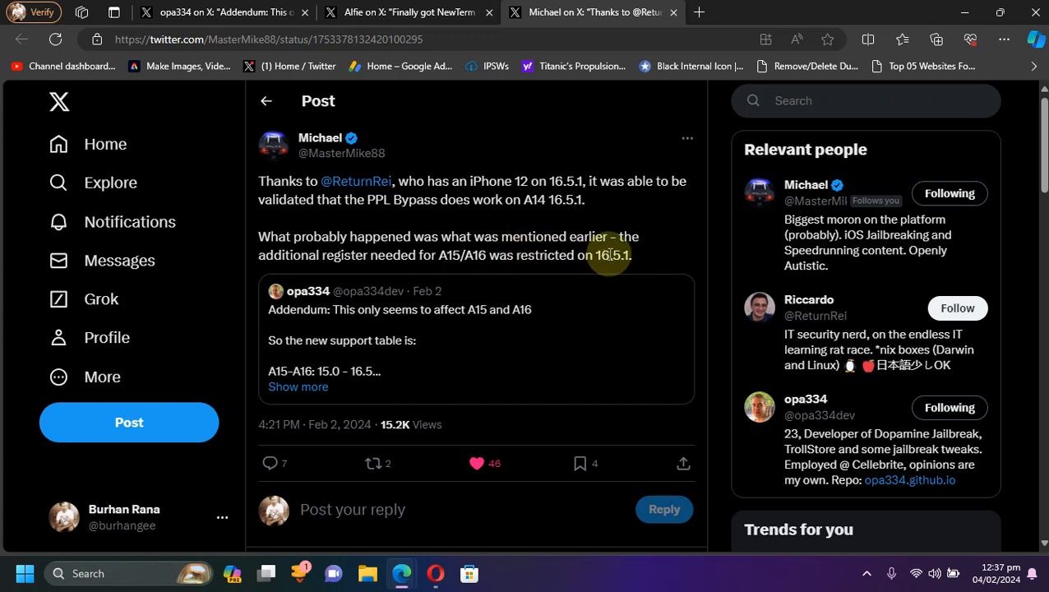
mouse_move(715, 247)
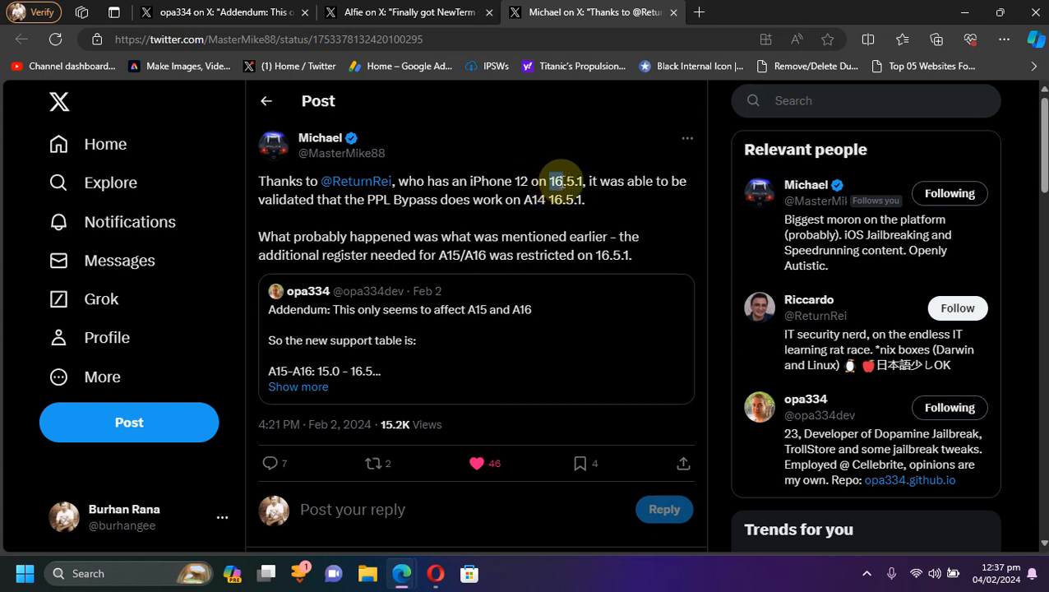
mouse_move(714, 234)
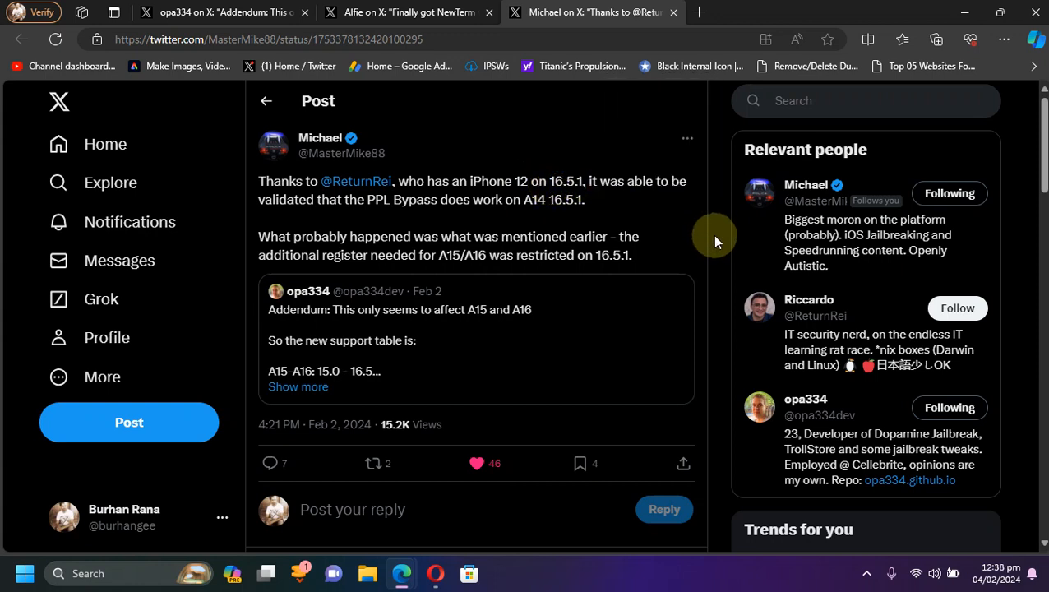
mouse_move(702, 223)
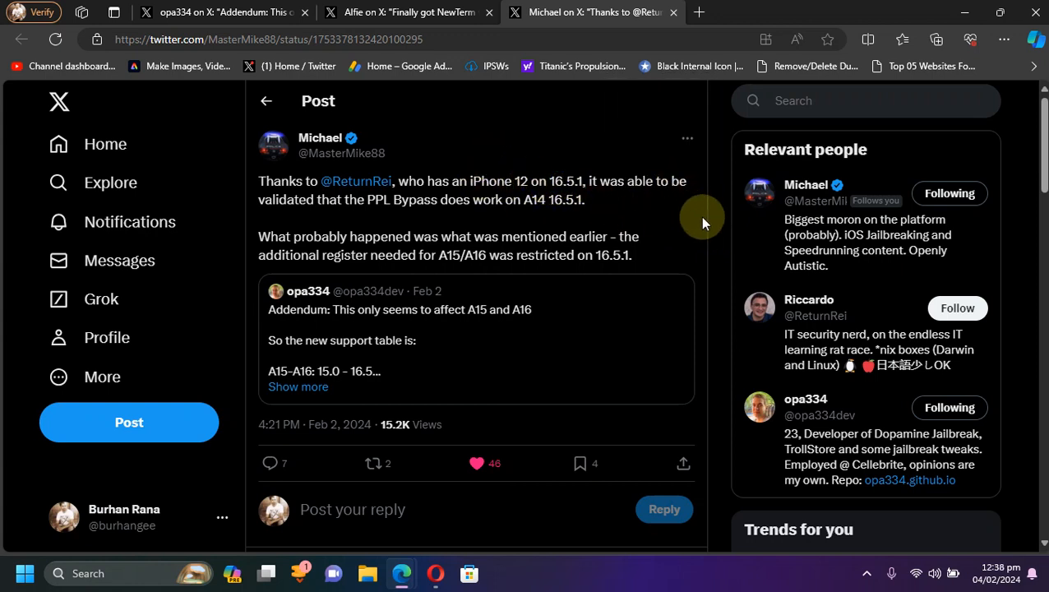
click(408, 12)
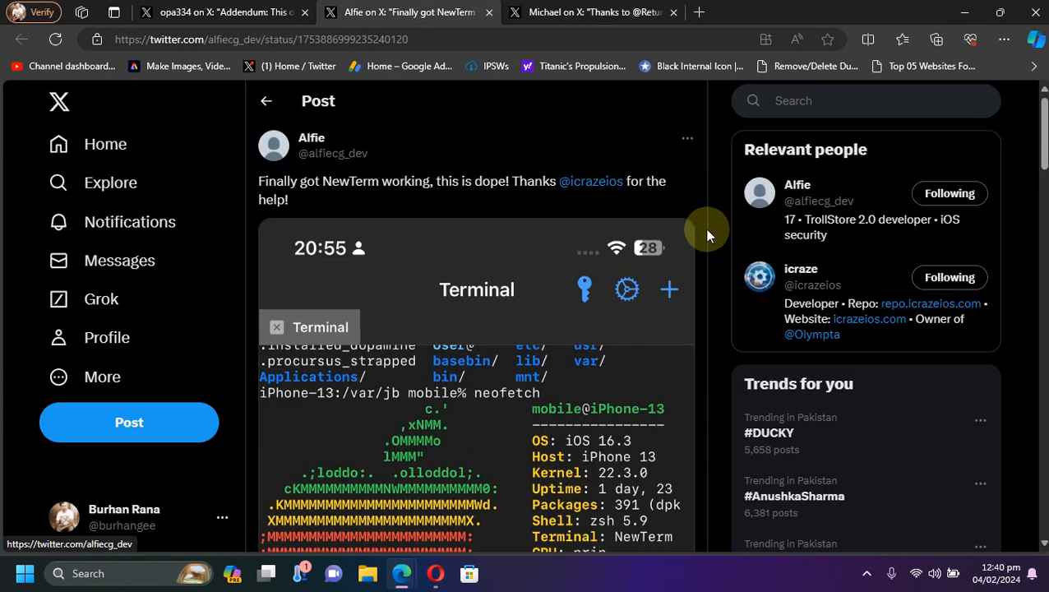
mouse_move(722, 241)
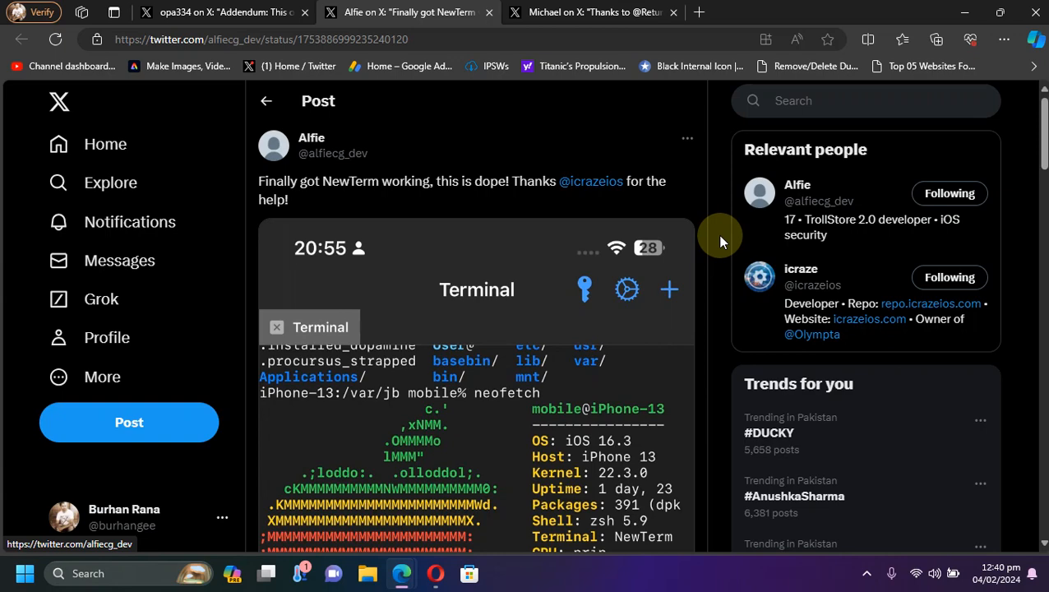
mouse_move(468, 278)
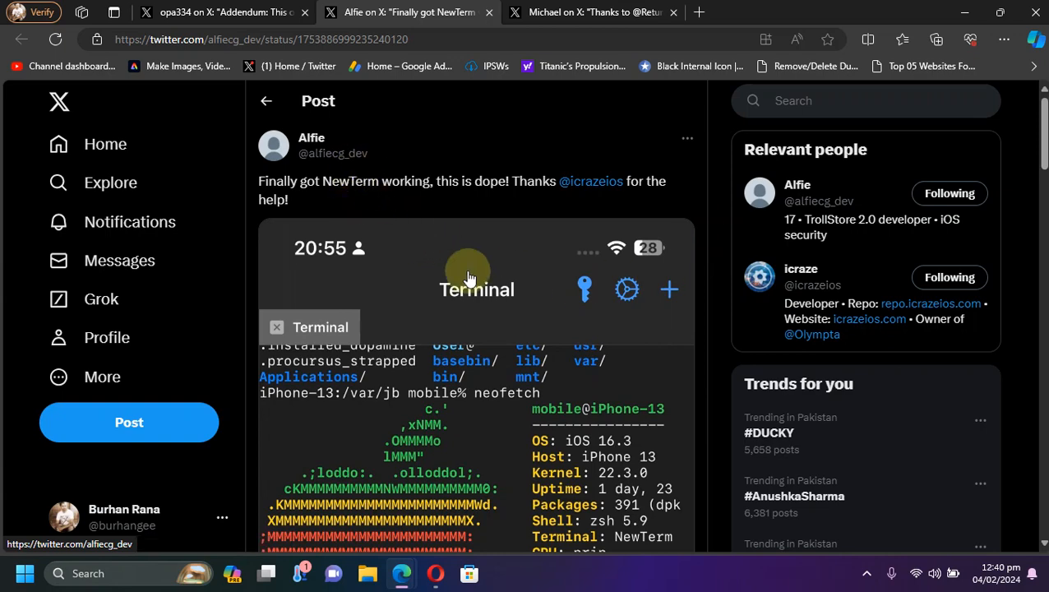
scroll(down, 3)
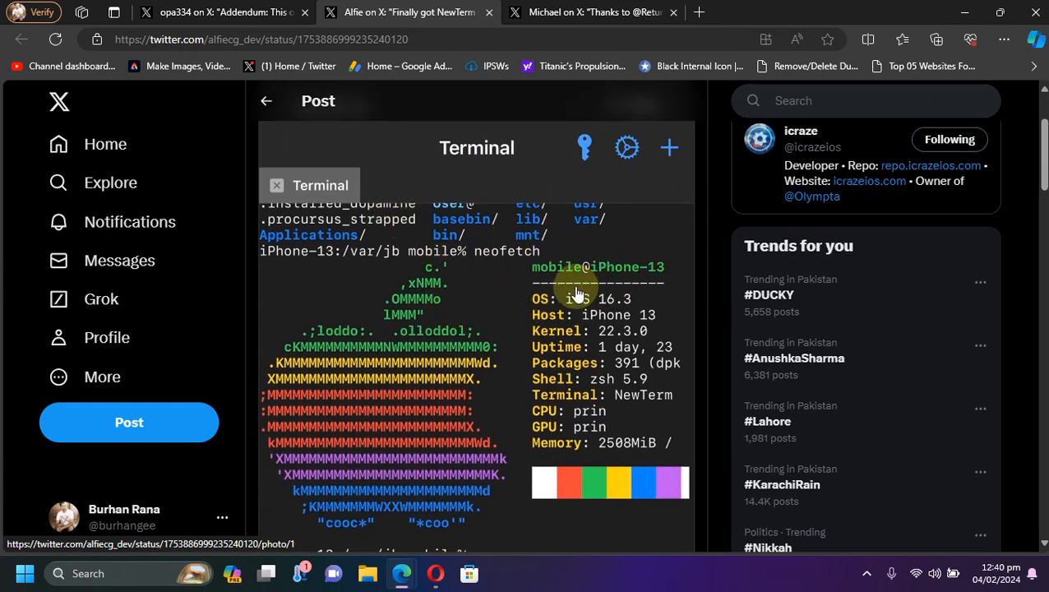
mouse_move(612, 310)
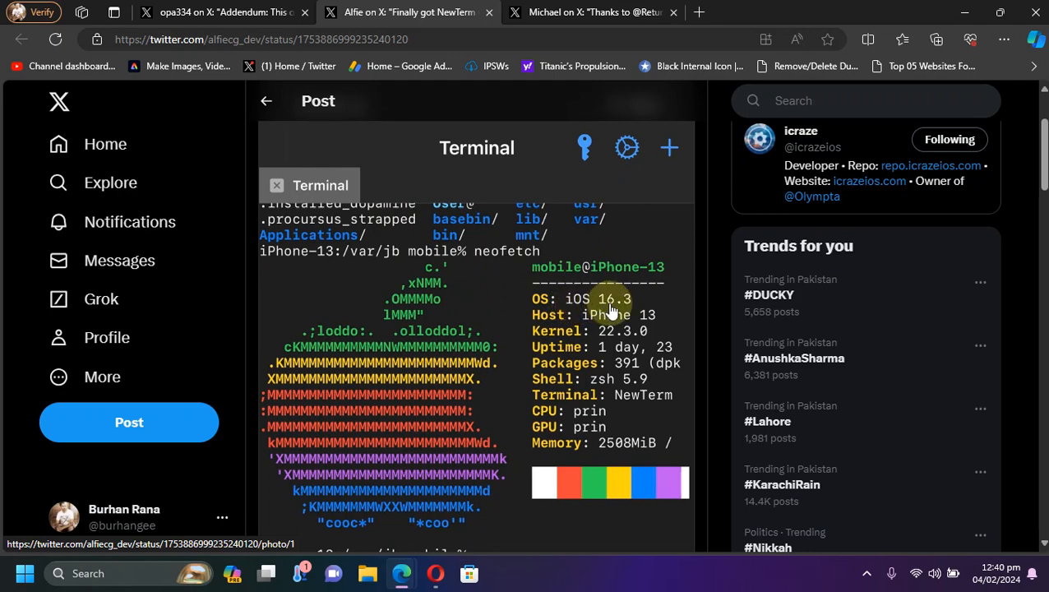
mouse_move(607, 330)
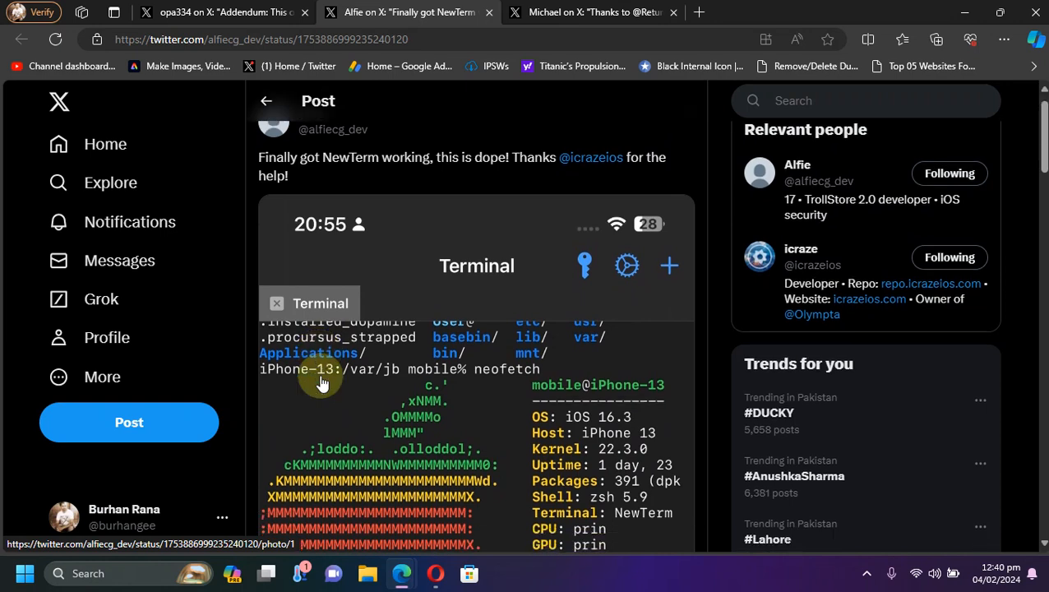
scroll(down, 3)
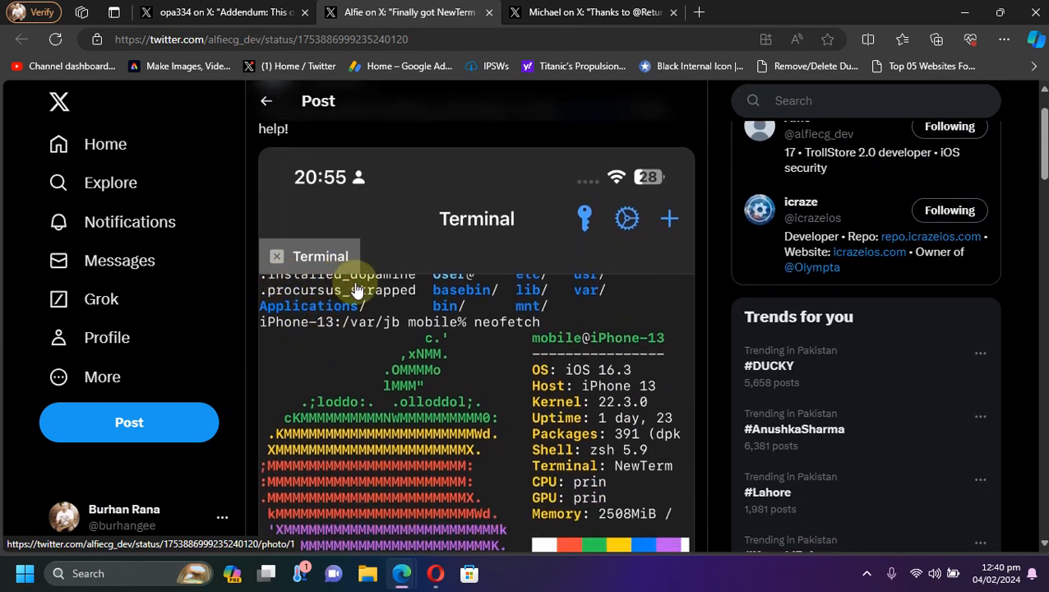
mouse_move(715, 283)
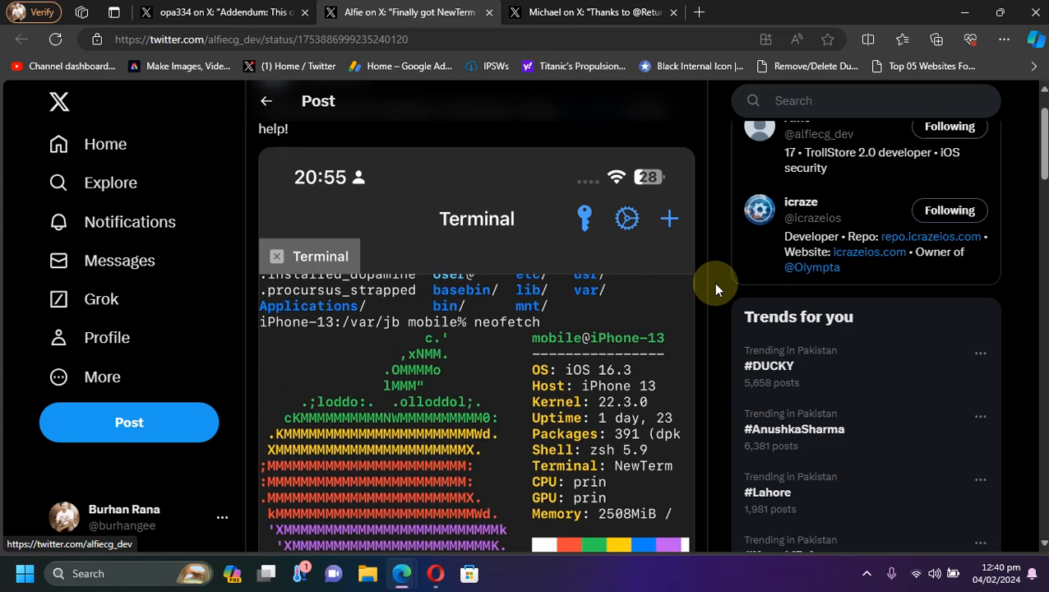
scroll(down, 3)
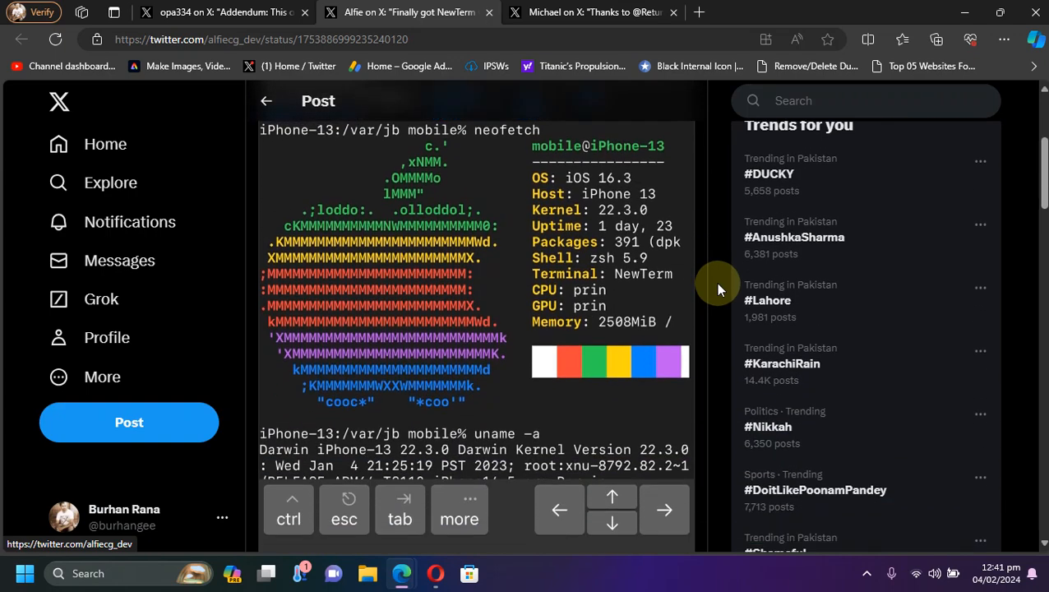
scroll(down, 3)
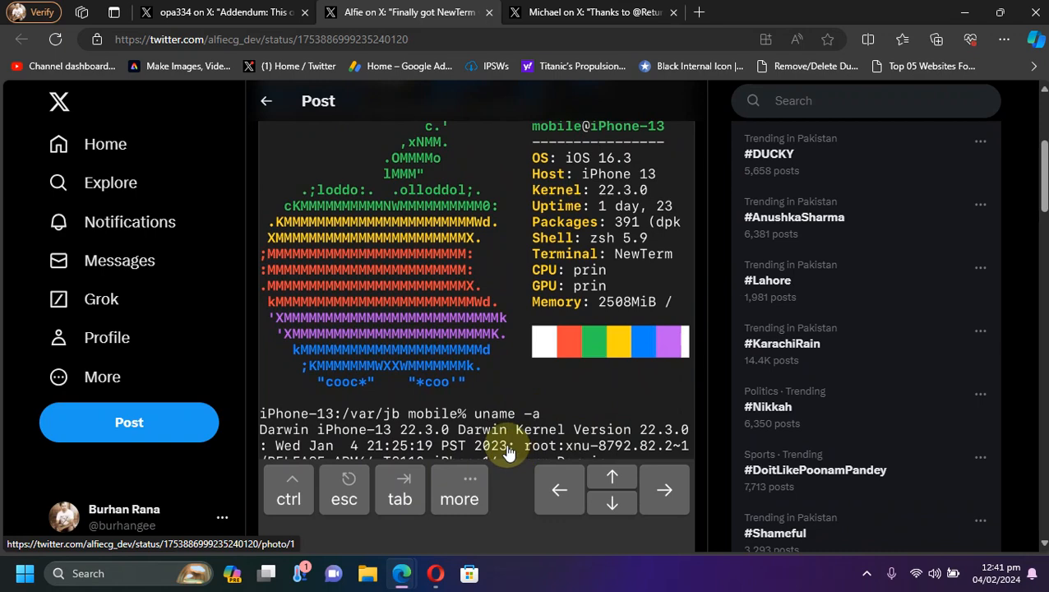
scroll(down, 3)
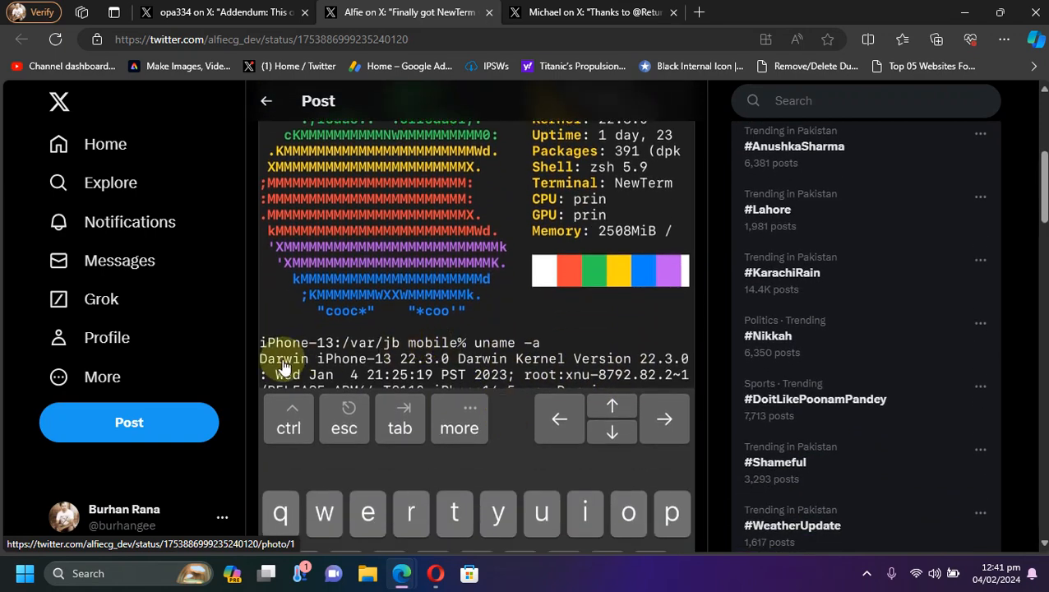
scroll(up, 3)
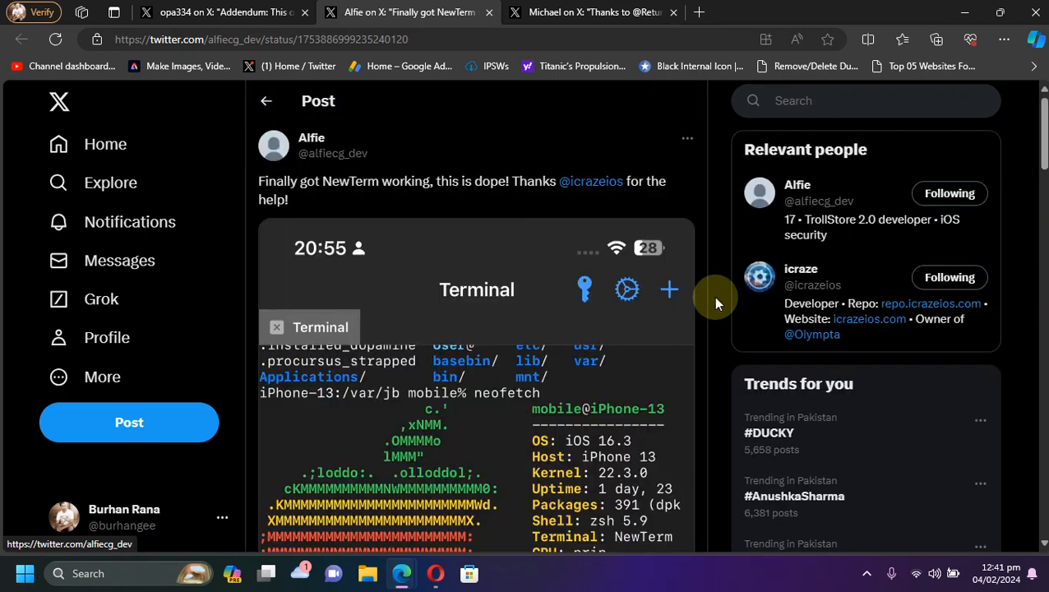
mouse_move(563, 276)
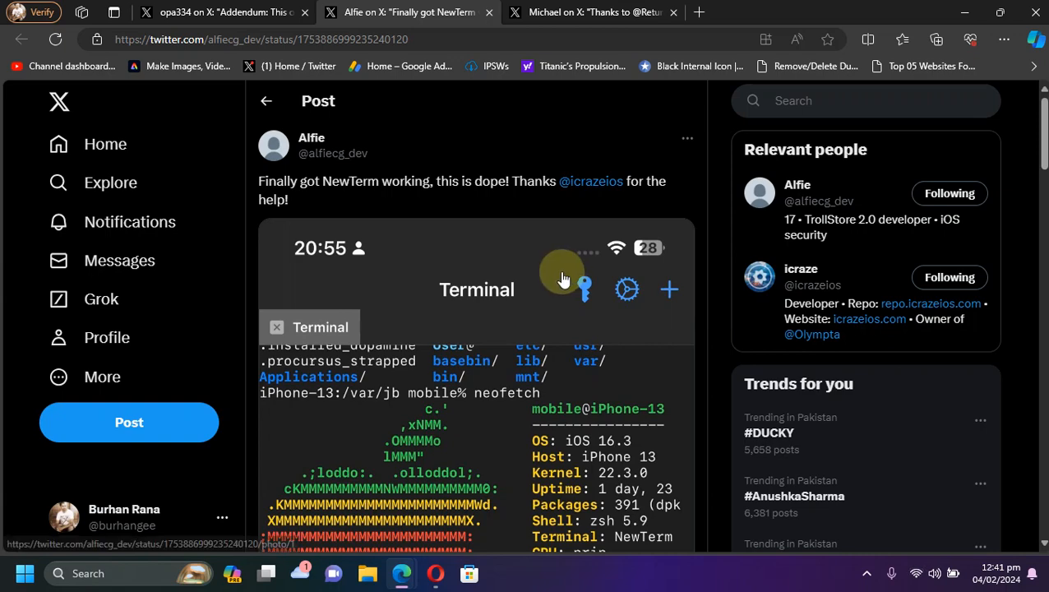
scroll(down, 3)
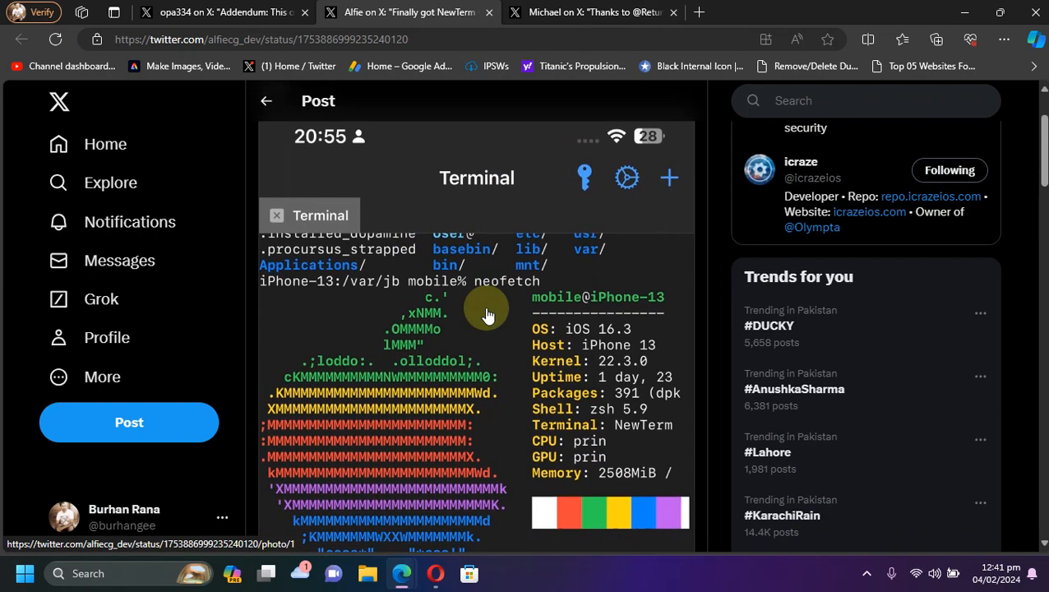
scroll(down, 3)
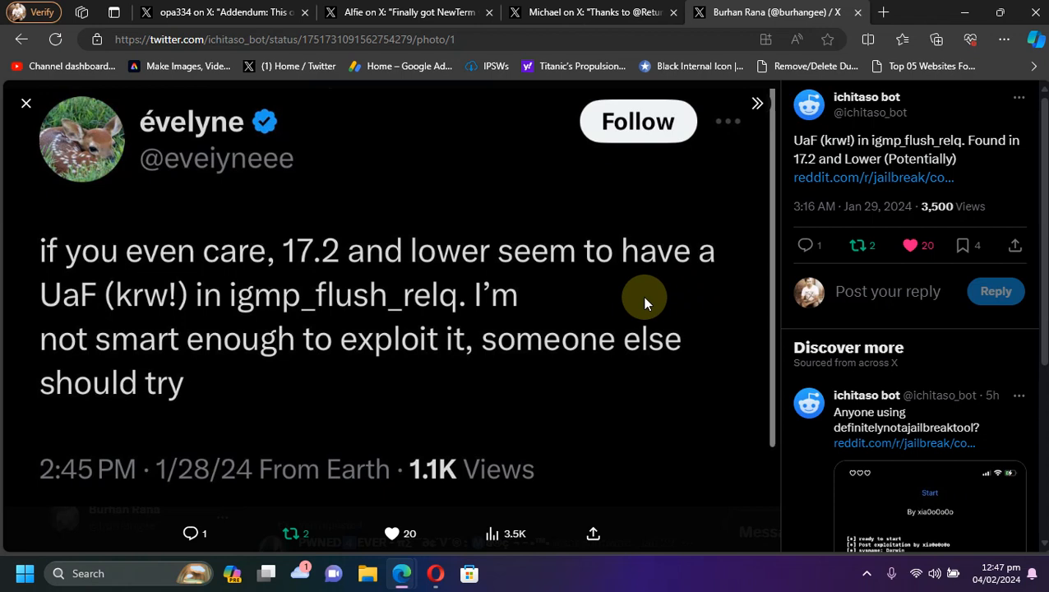
mouse_move(572, 314)
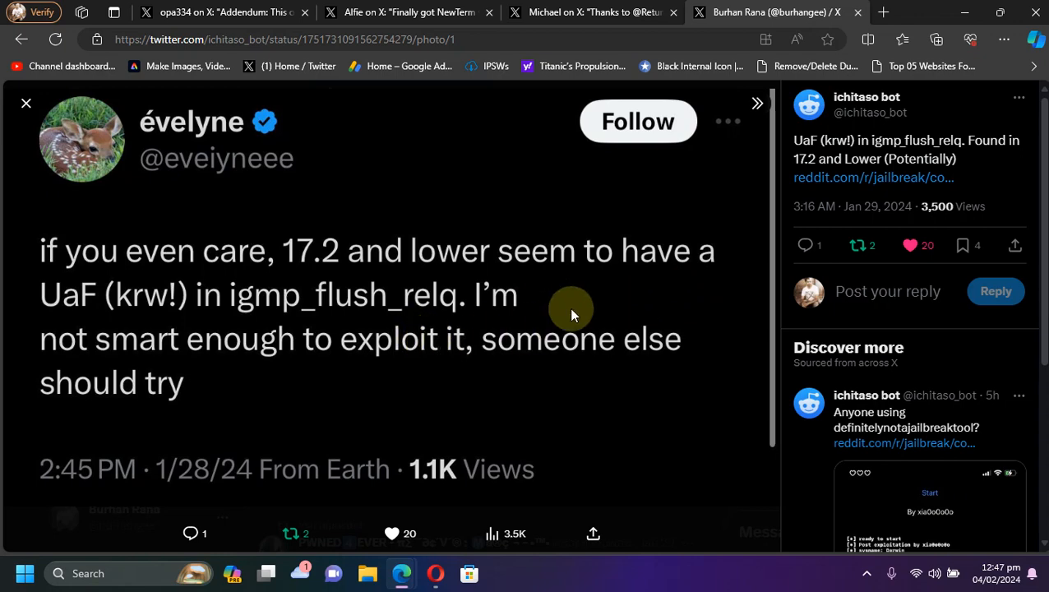
Return to Alfie's NewTerm post after reading the igmp_flush_relq UaF post.
click(409, 11)
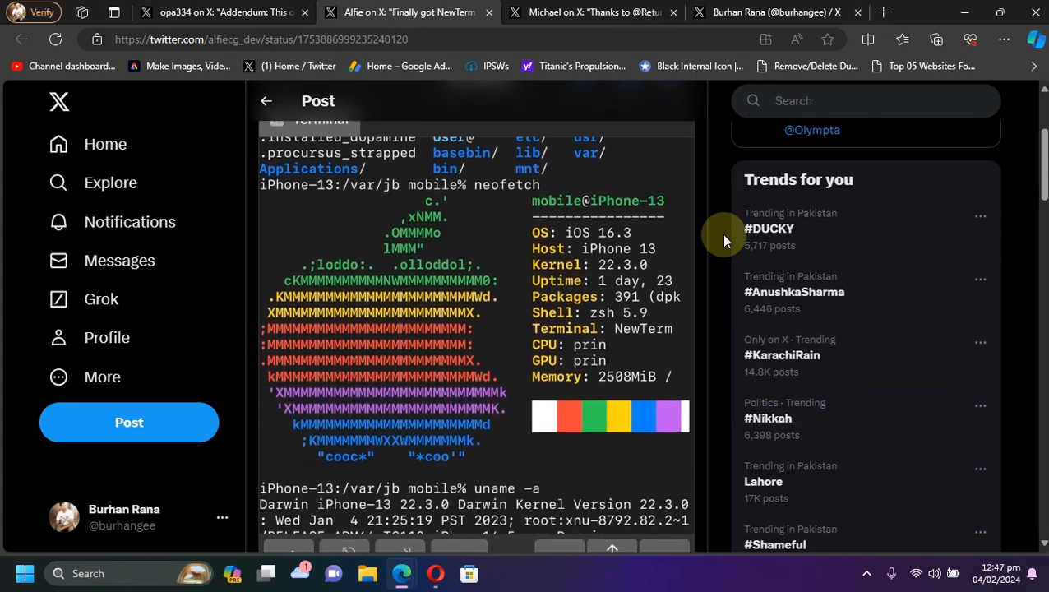
scroll(down, 3)
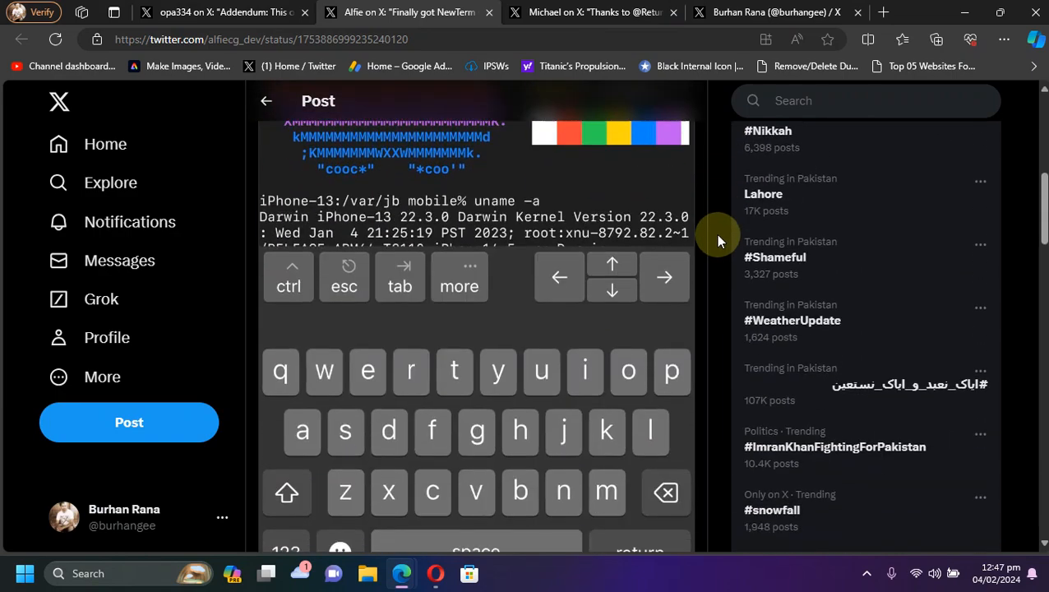
scroll(up, 3)
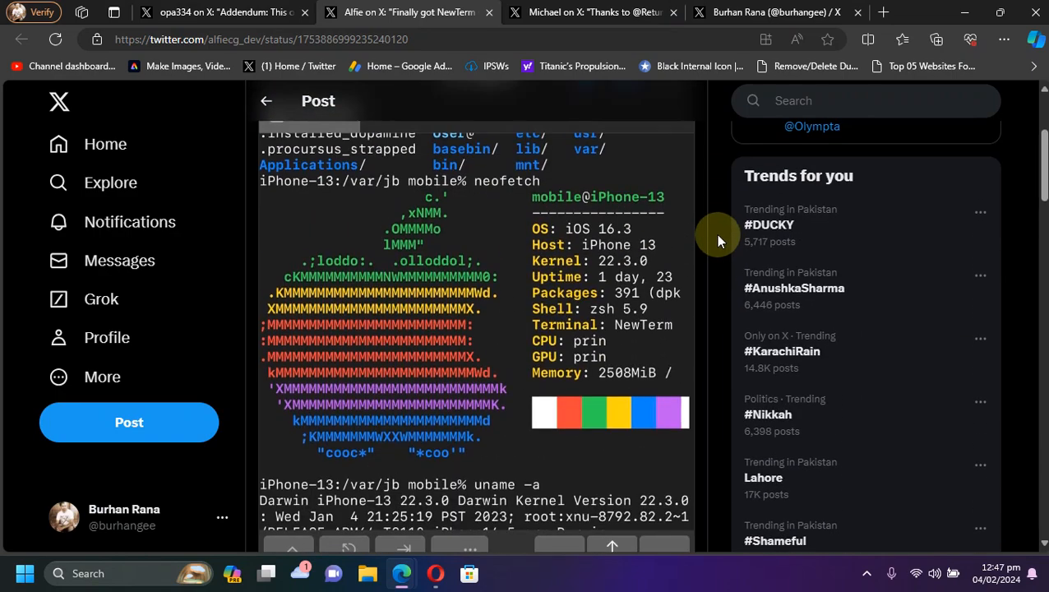
scroll(up, 3)
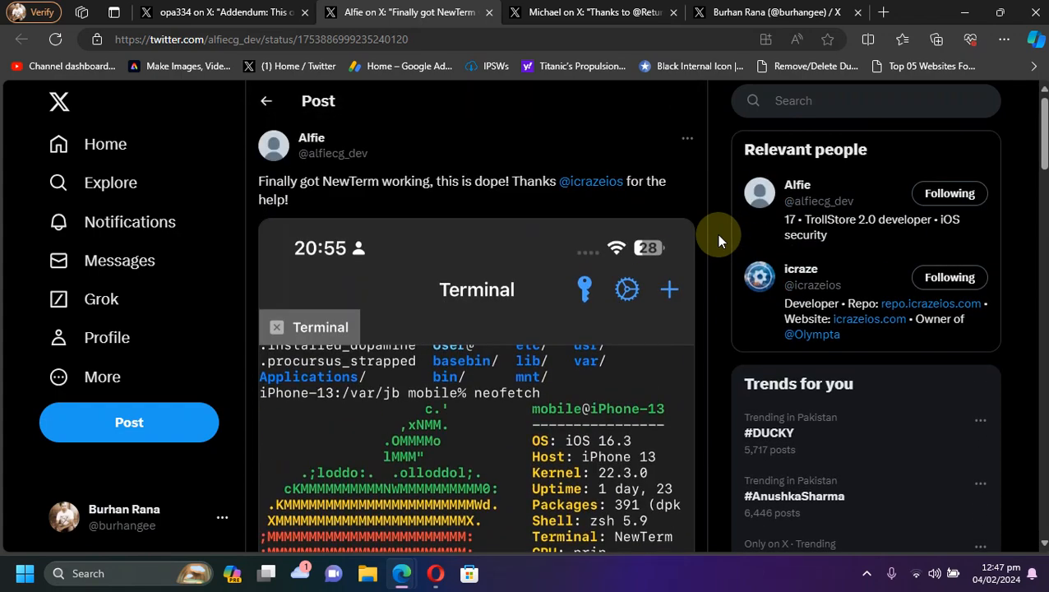
scroll(down, 3)
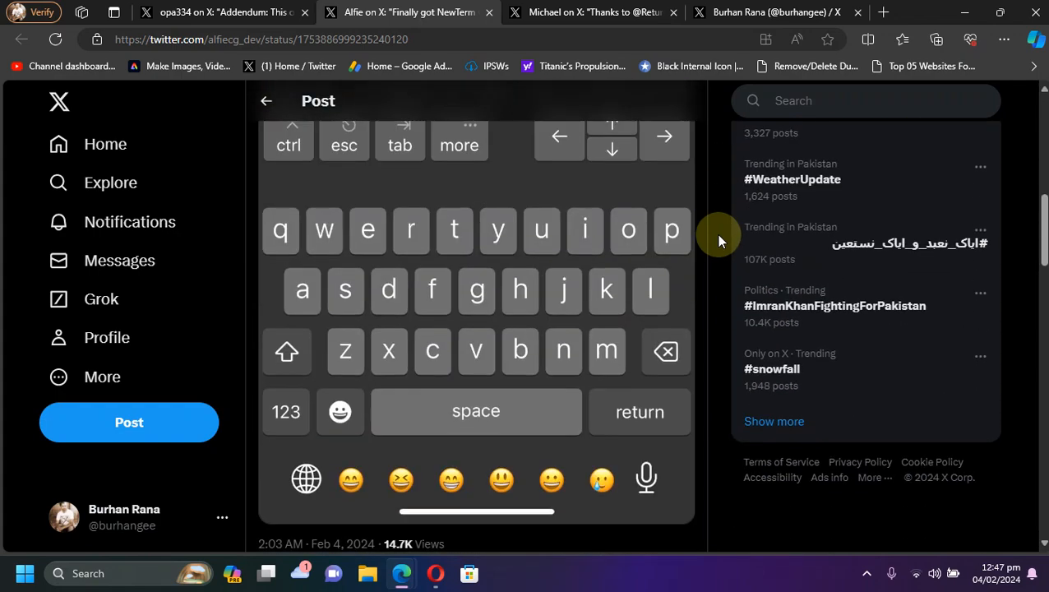